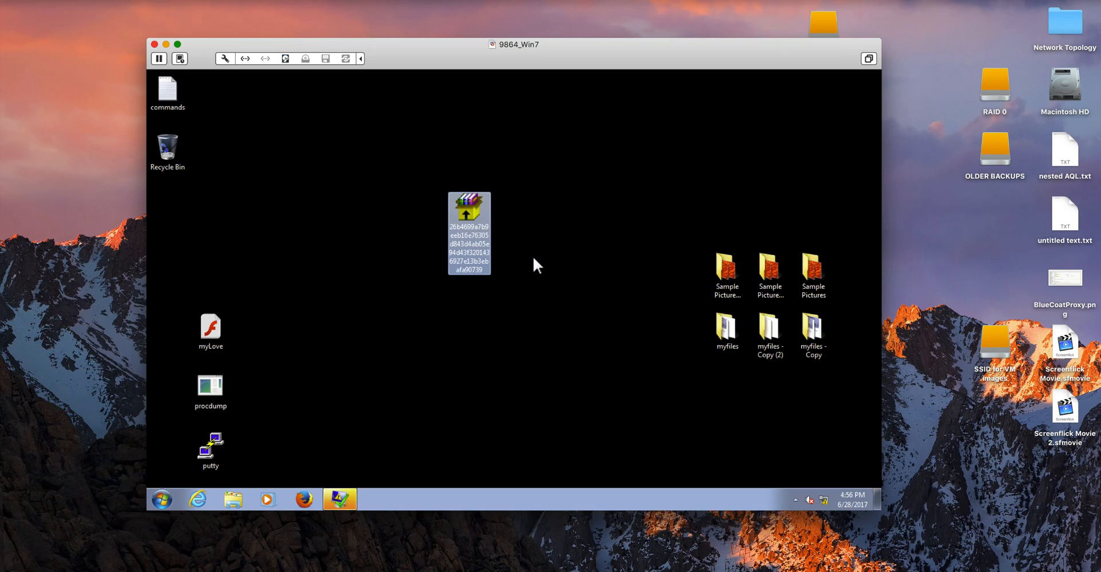
mouse_move(529, 250)
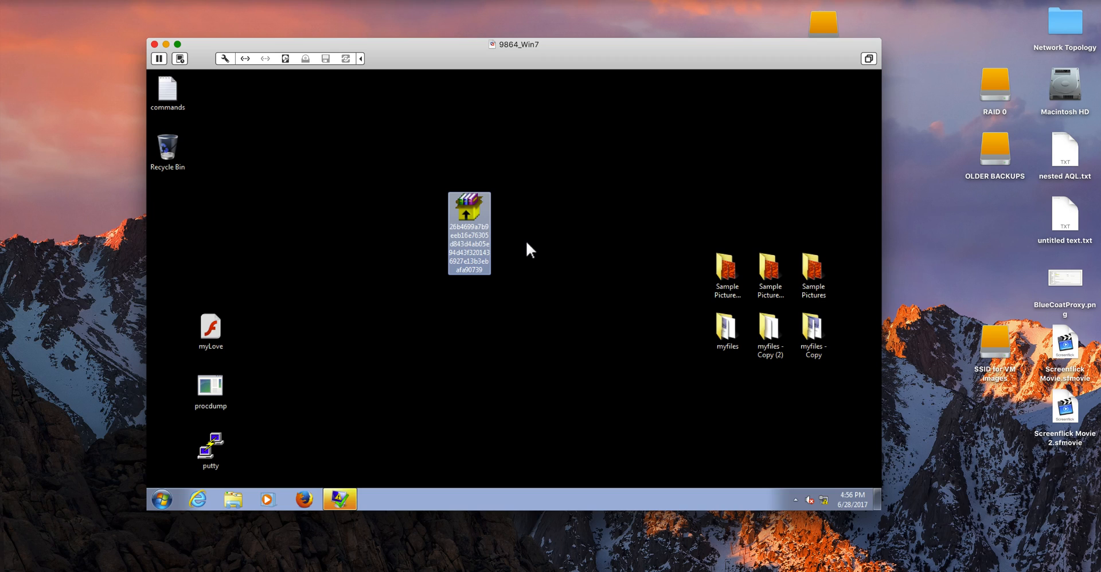
mouse_move(506, 247)
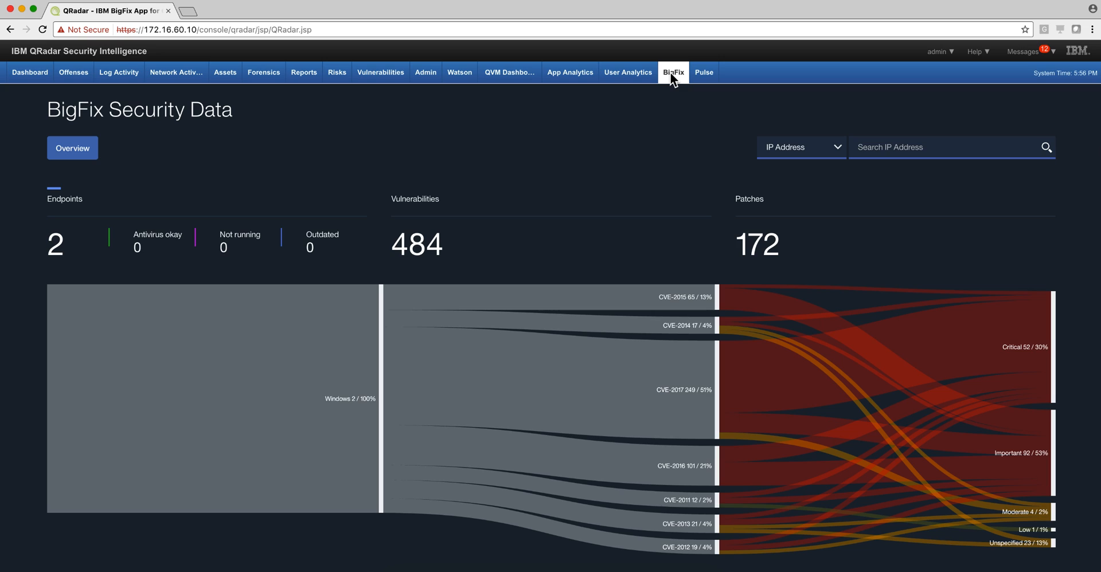
mouse_move(665, 99)
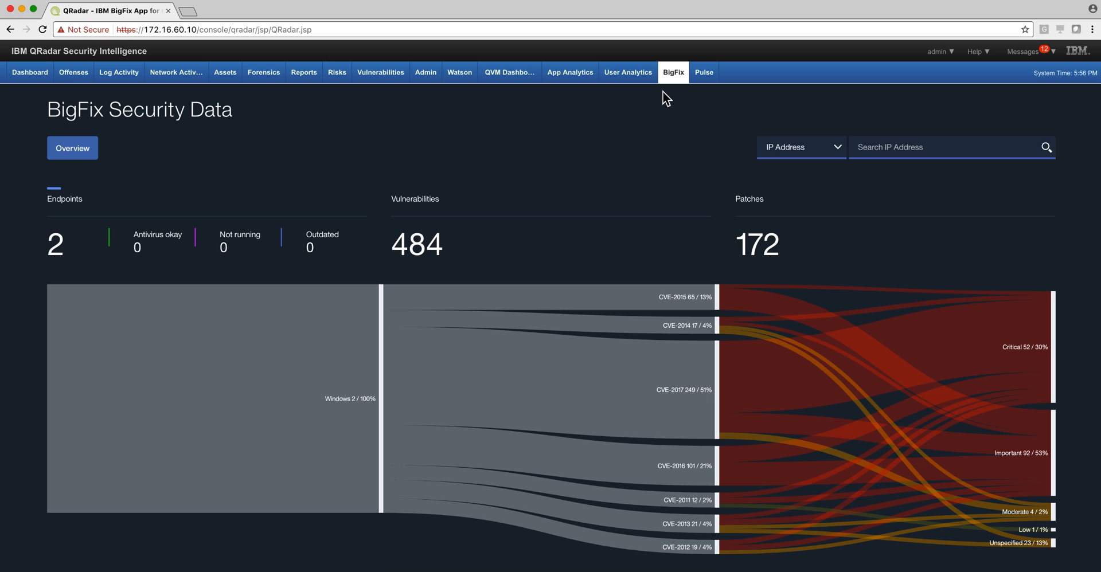
mouse_move(672, 85)
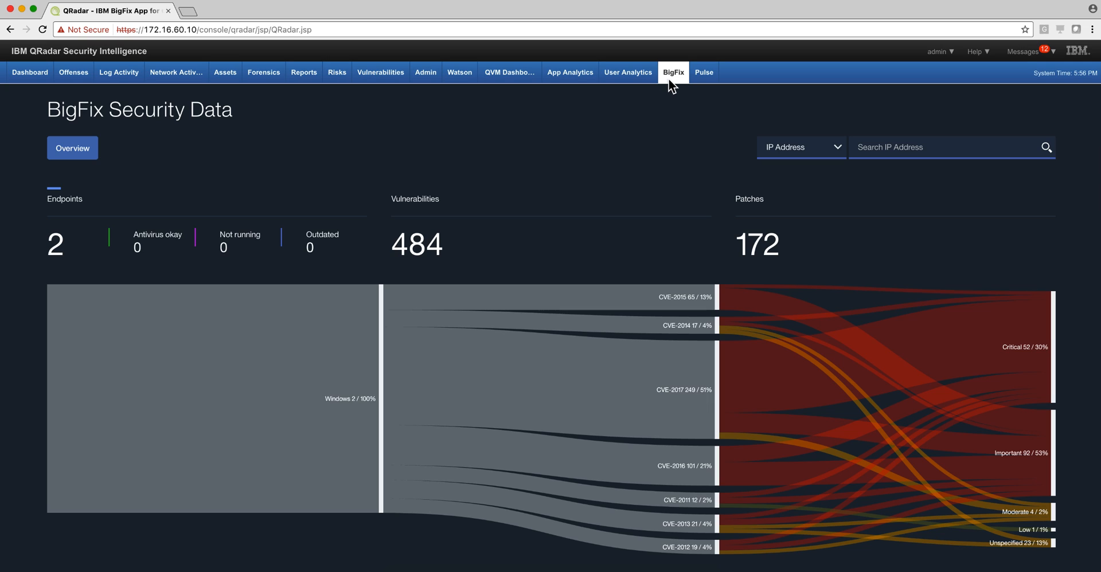
mouse_move(673, 72)
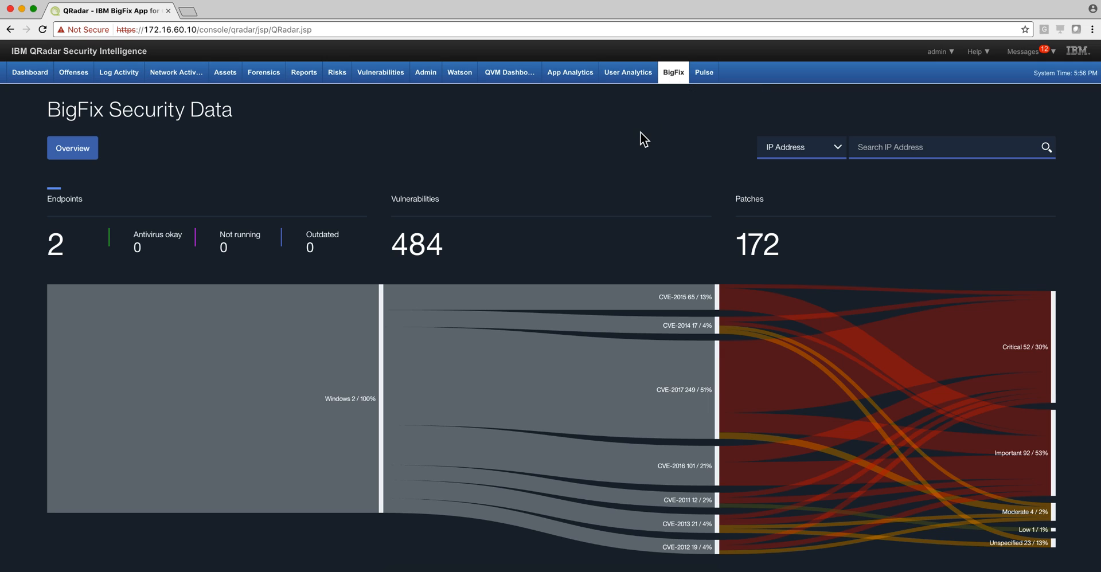
mouse_move(620, 162)
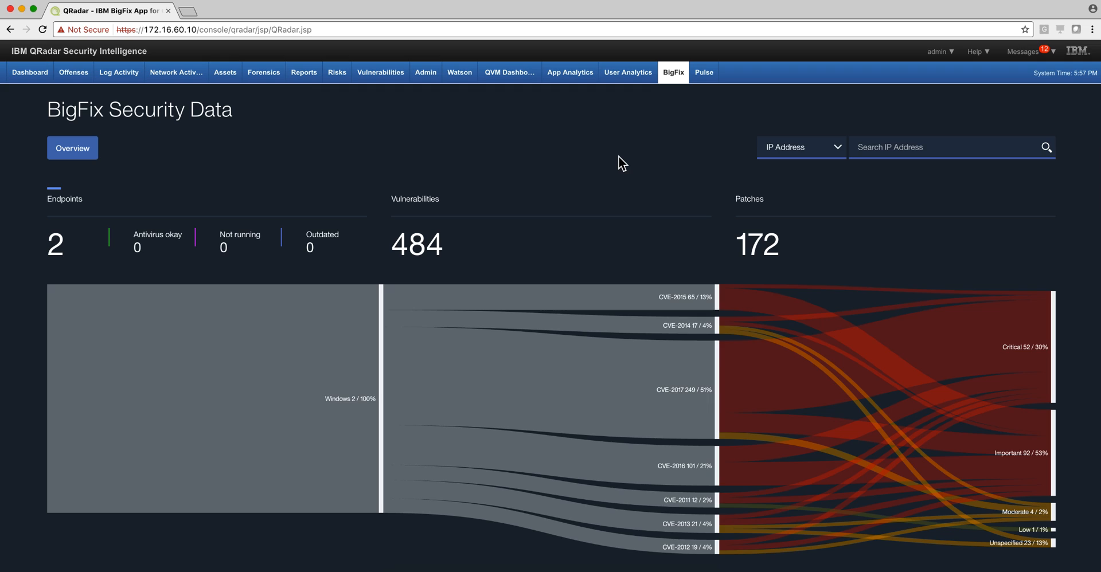
mouse_move(600, 134)
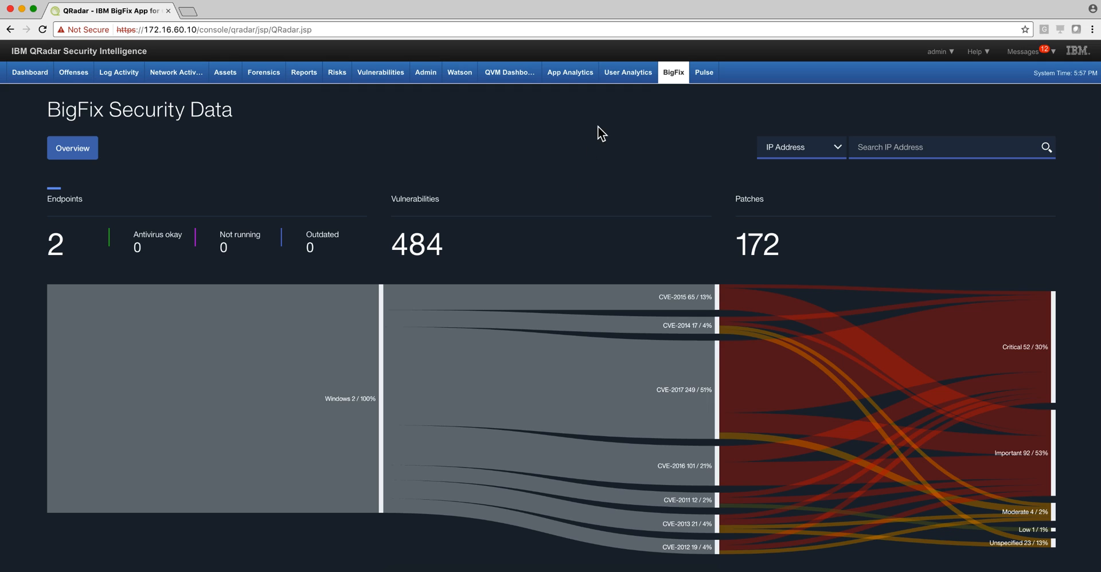
mouse_move(672, 77)
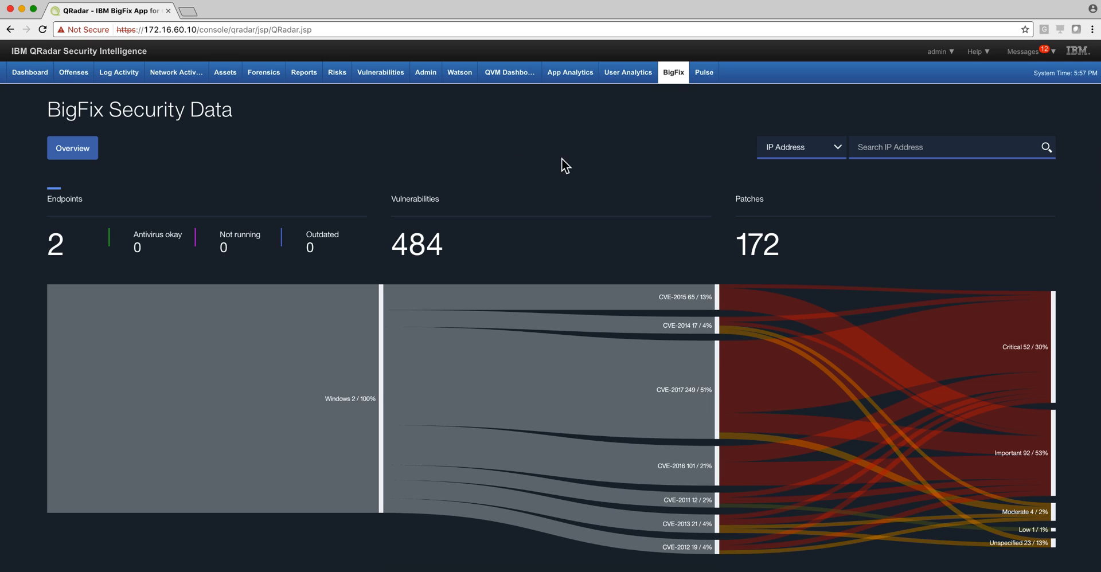
Search BigFix by CVE for 2017-0143, showing the one affected WIN7 endpoint and its patch
click(801, 147)
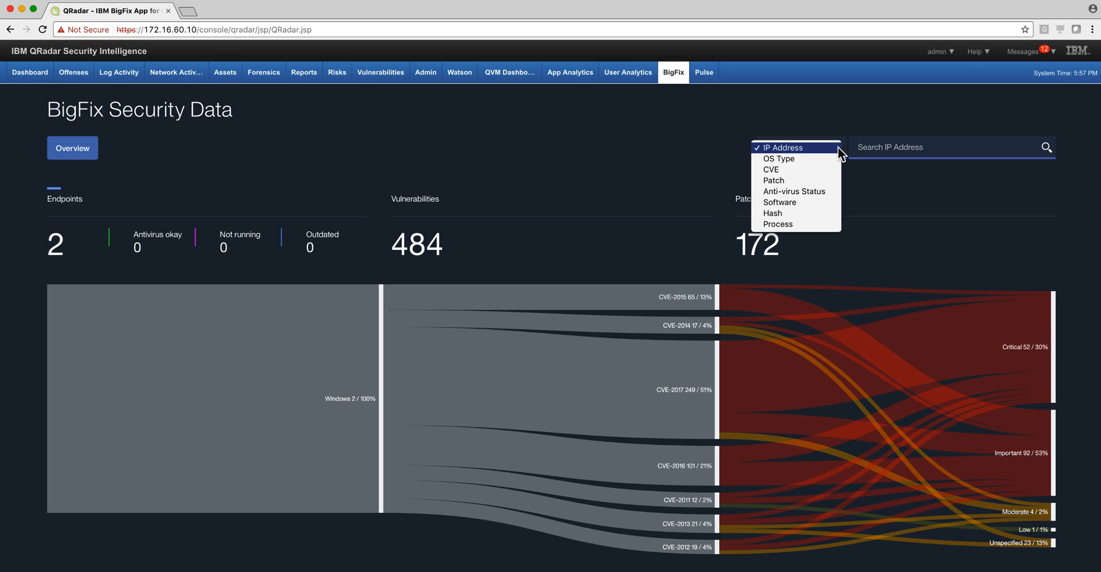
click(770, 170)
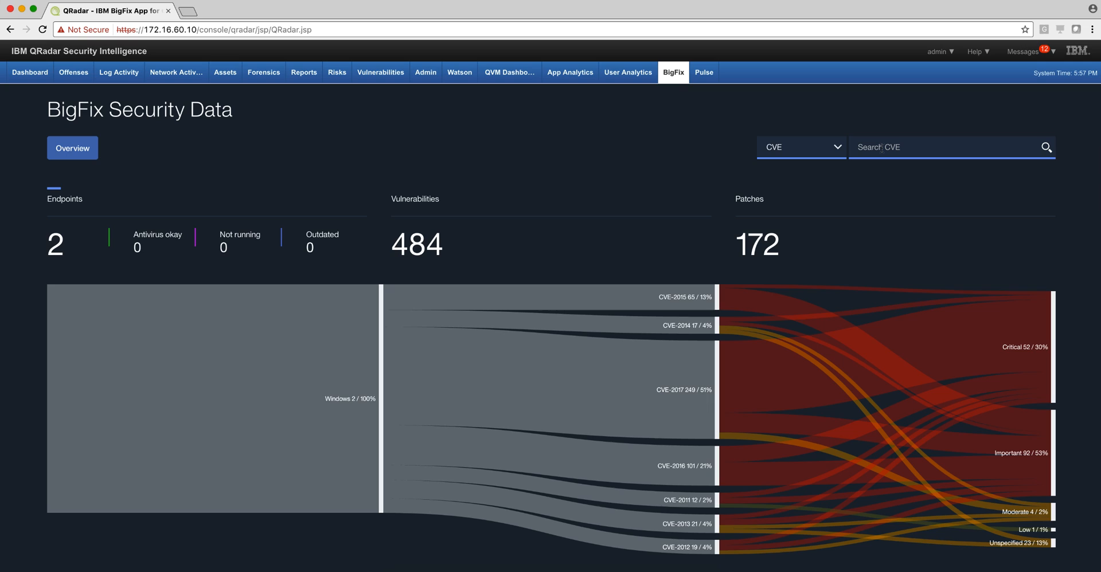
click(947, 147)
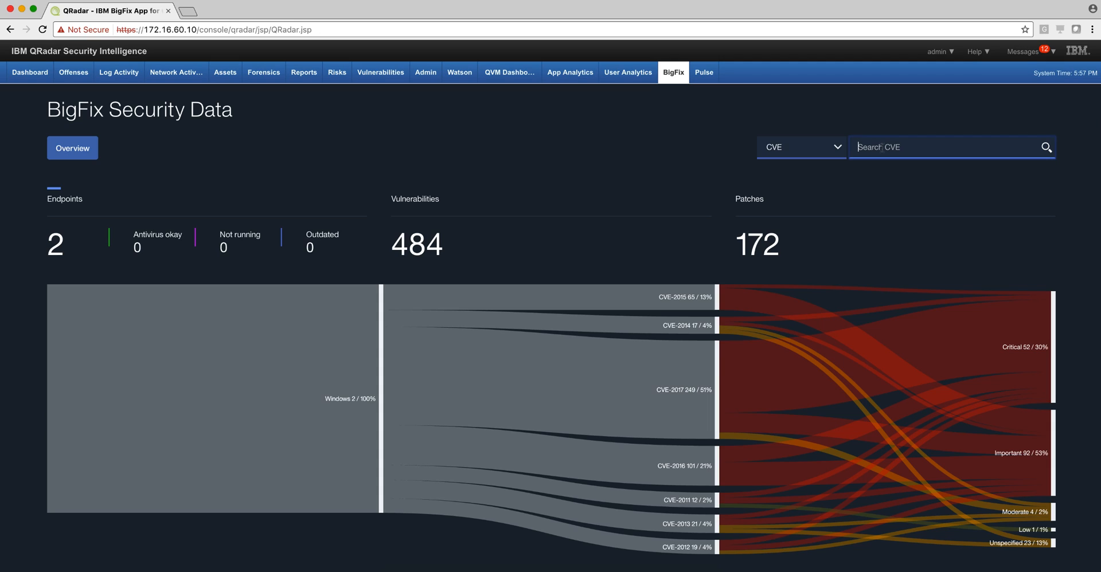
text(2)
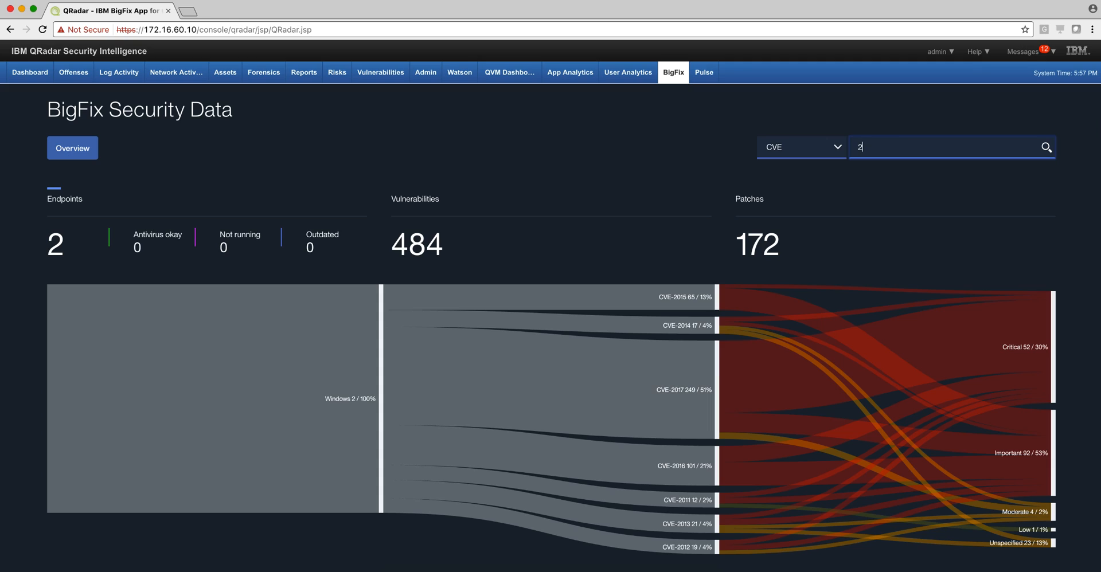
text(017-0143)
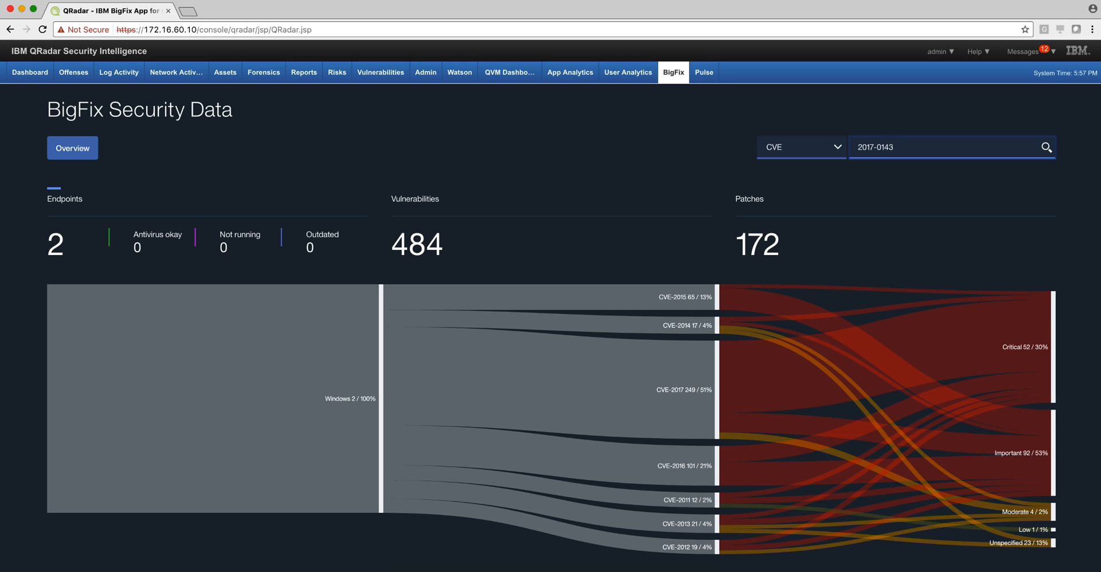
click(1045, 148)
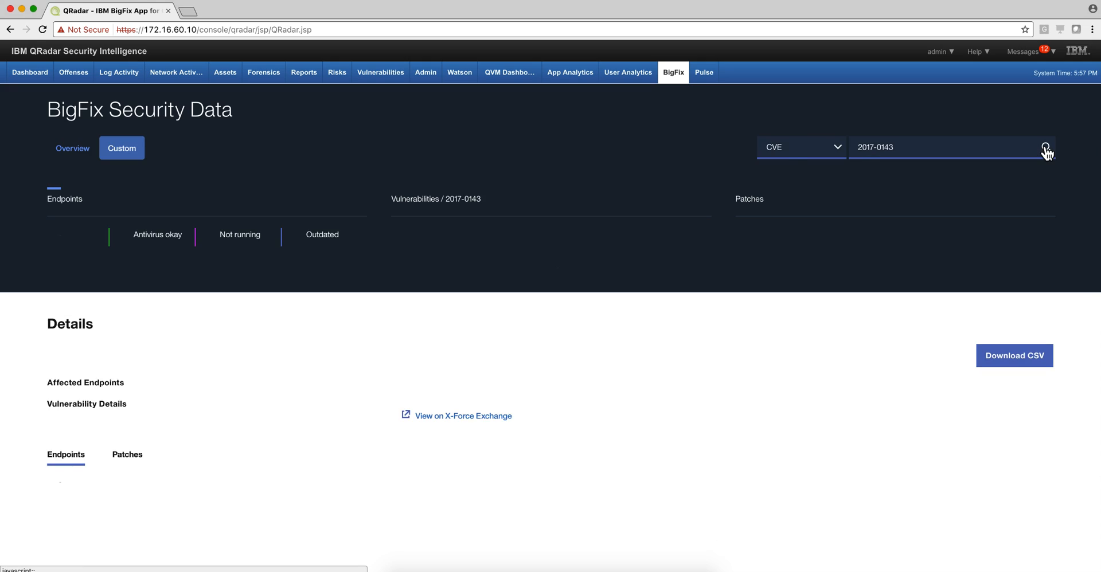
click(1046, 147)
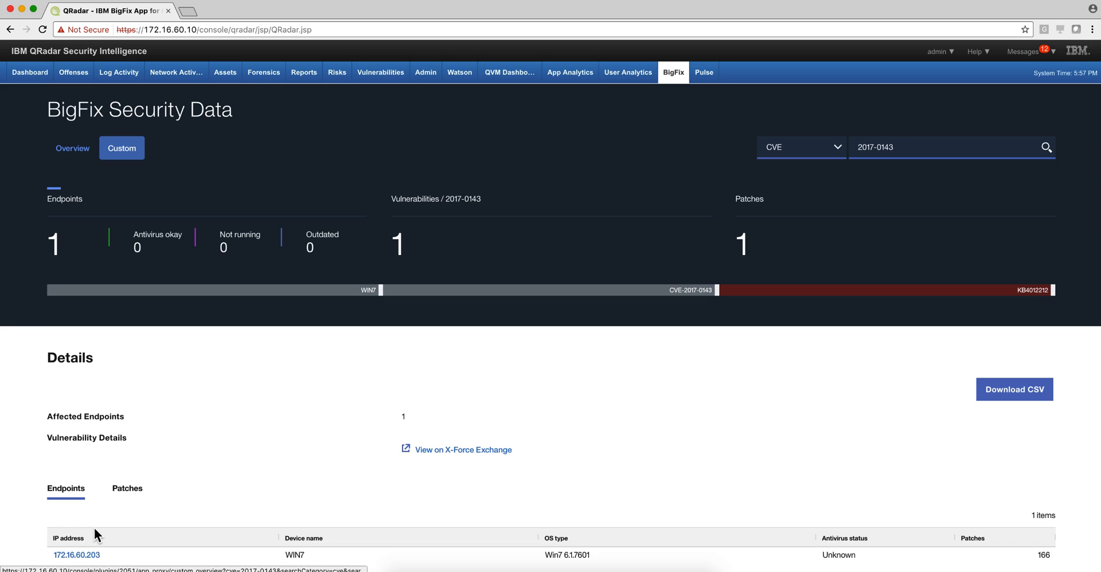
mouse_move(106, 559)
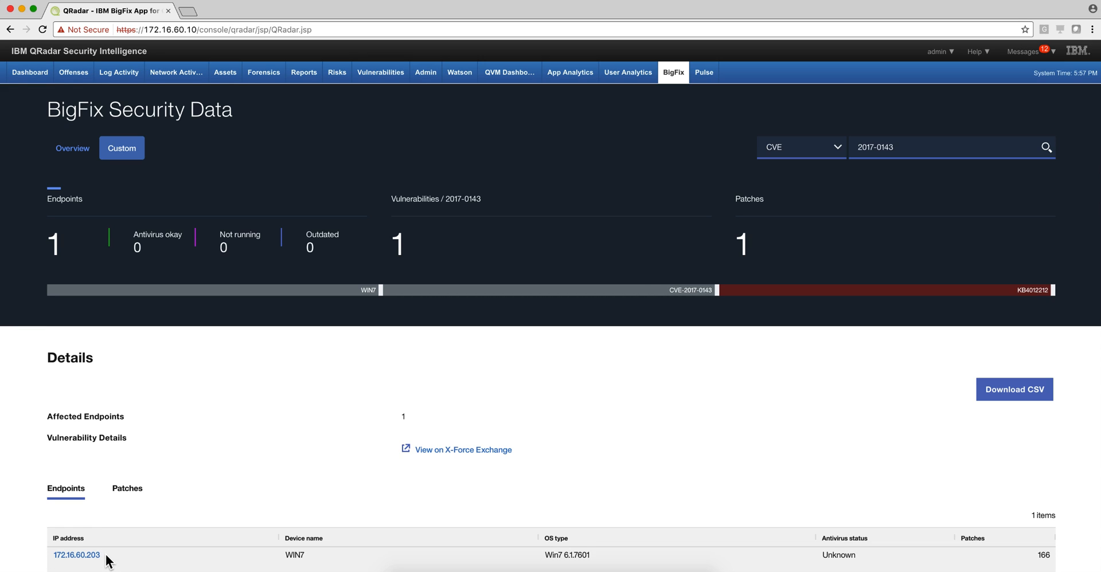
Write BOOT → 109 after Malware Shutdown on the White Board and underline 109
click(72, 72)
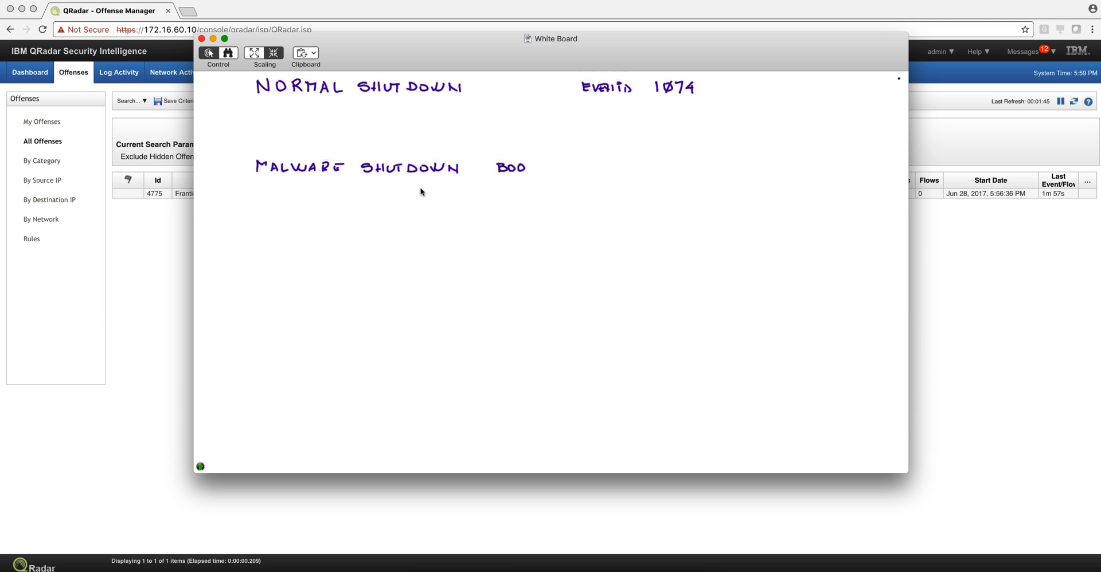
text(T)
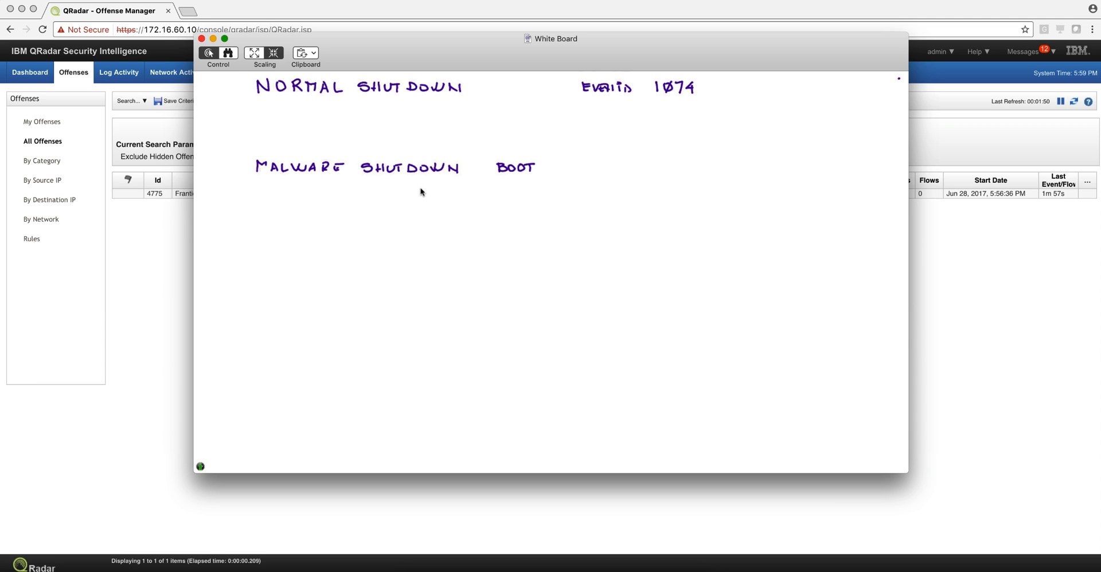
drag(551, 167, 579, 167)
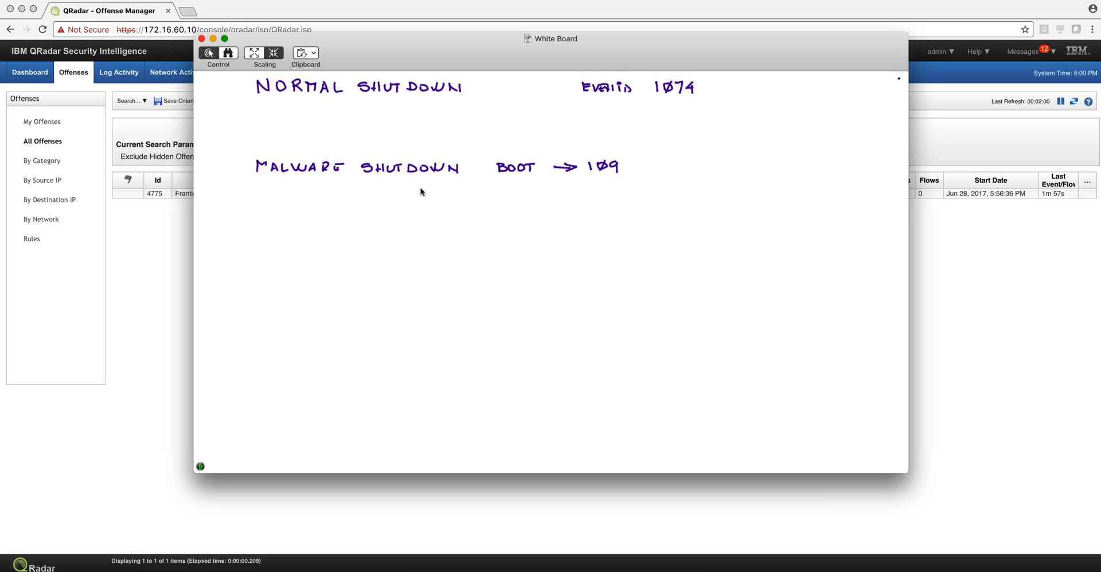
drag(587, 177, 619, 177)
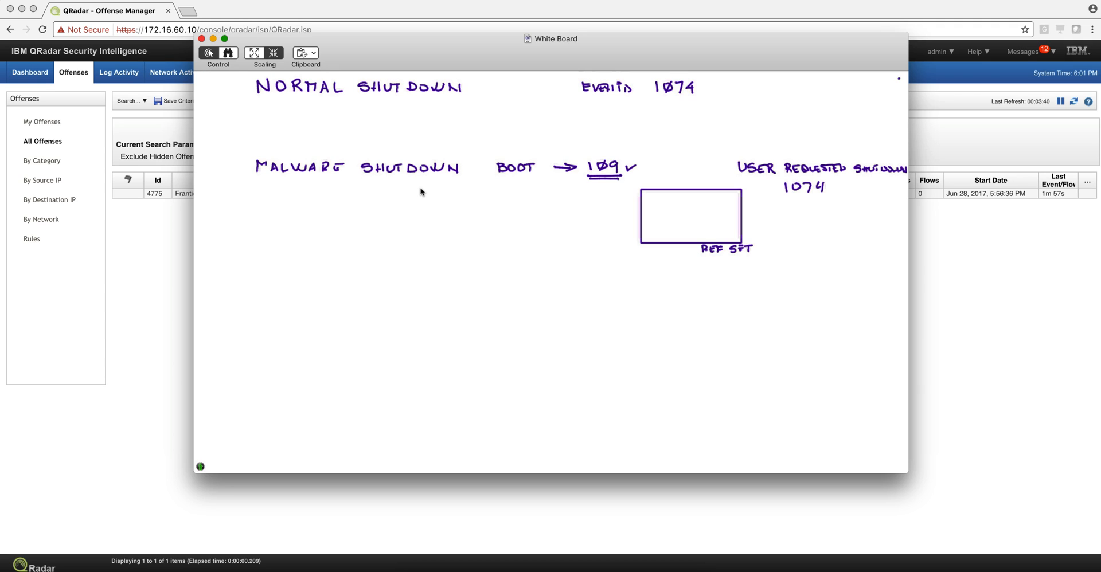
Sketch IPs entering and leaving the REF SET, and note frantic shutdown 109 IS HOT
drag(695, 193, 794, 179)
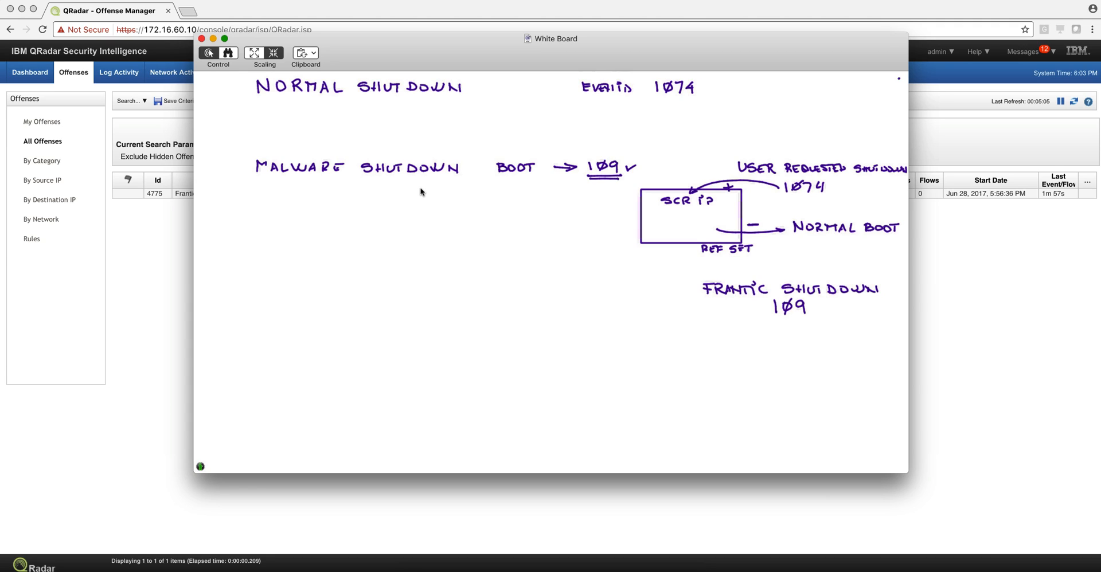
click(775, 326)
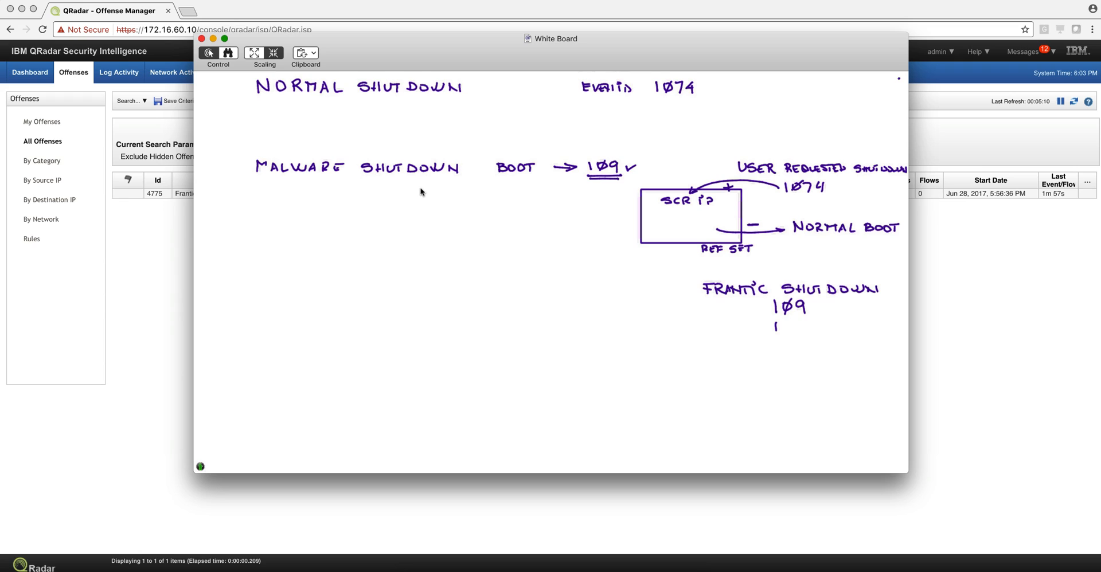
text(IS HOT)
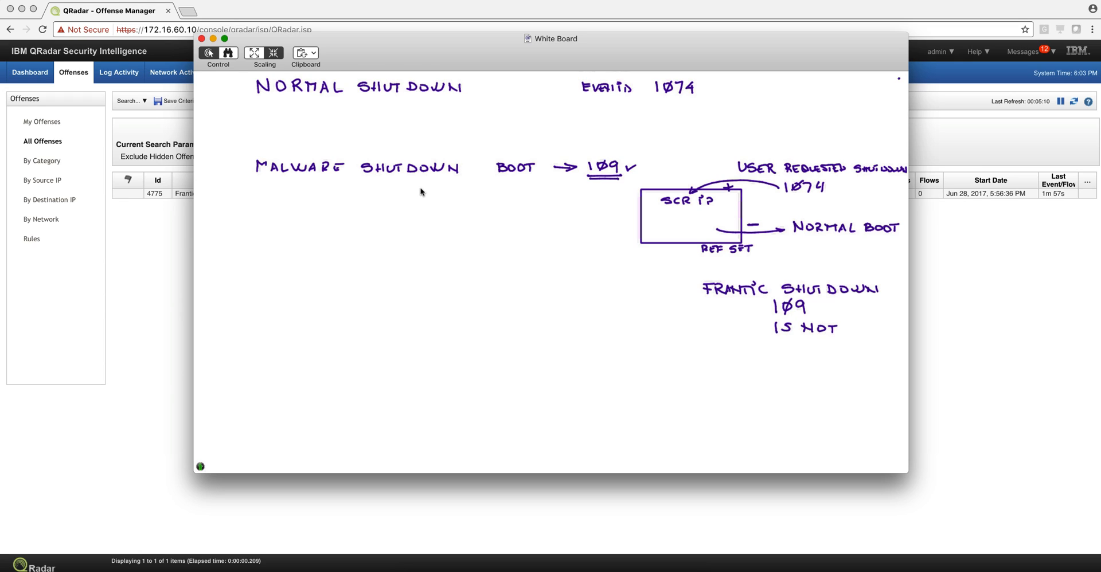
drag(700, 253, 832, 338)
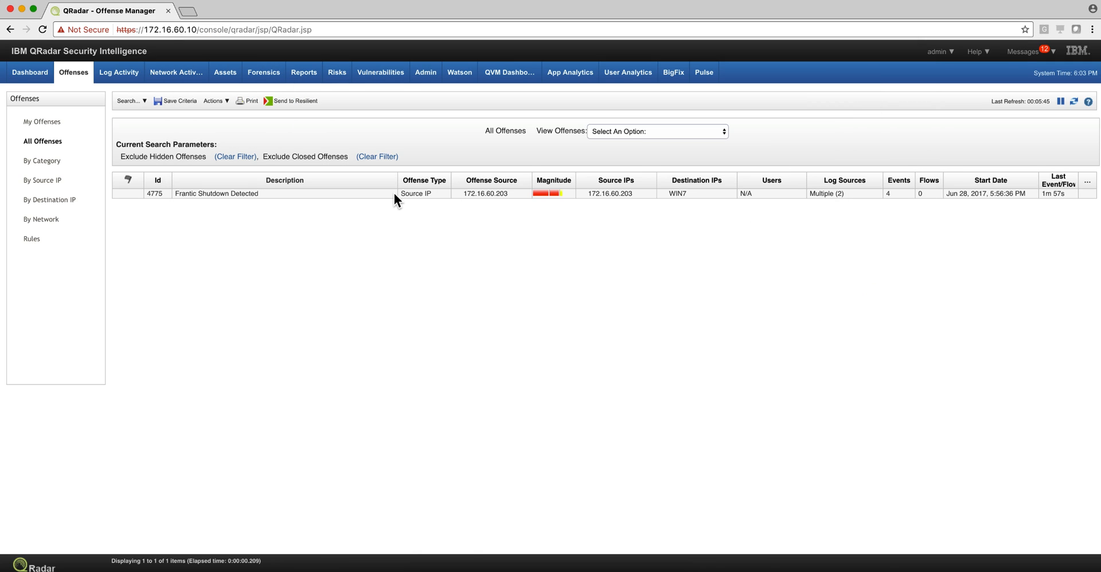
mouse_move(353, 204)
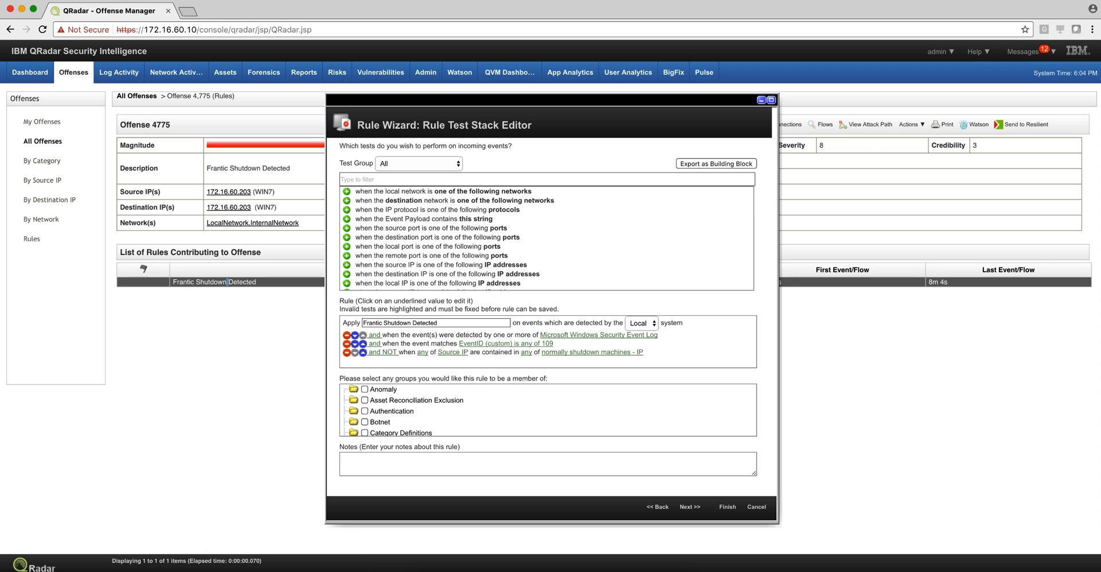
mouse_move(650, 349)
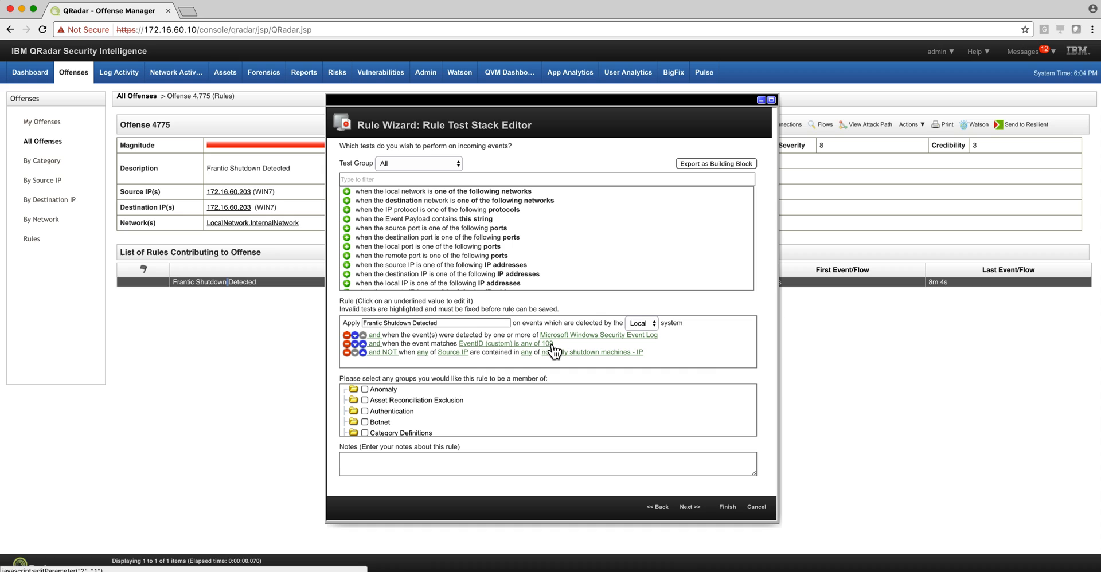
mouse_move(385, 364)
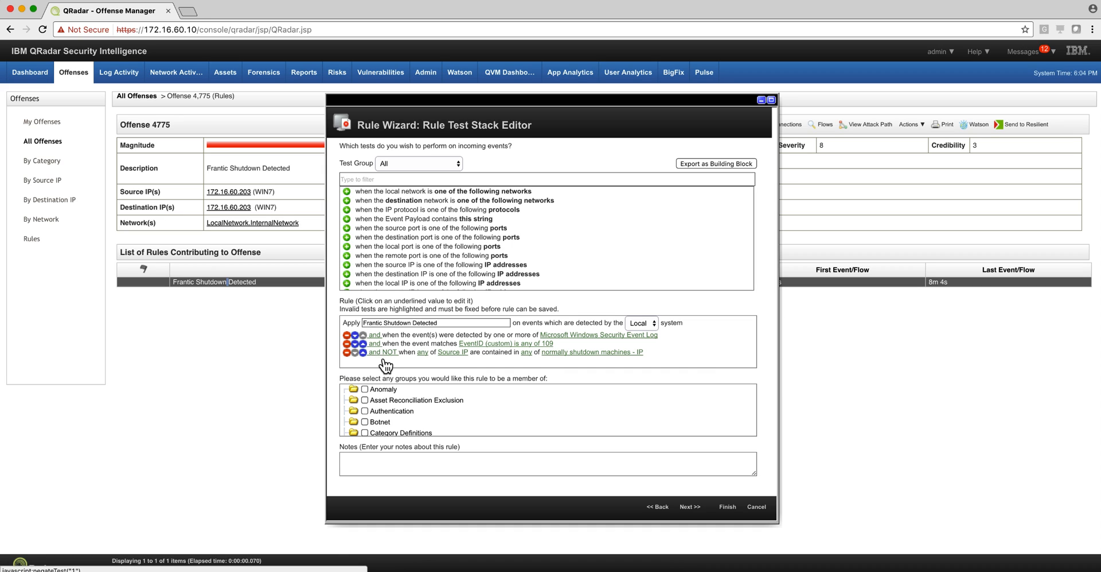
mouse_move(565, 371)
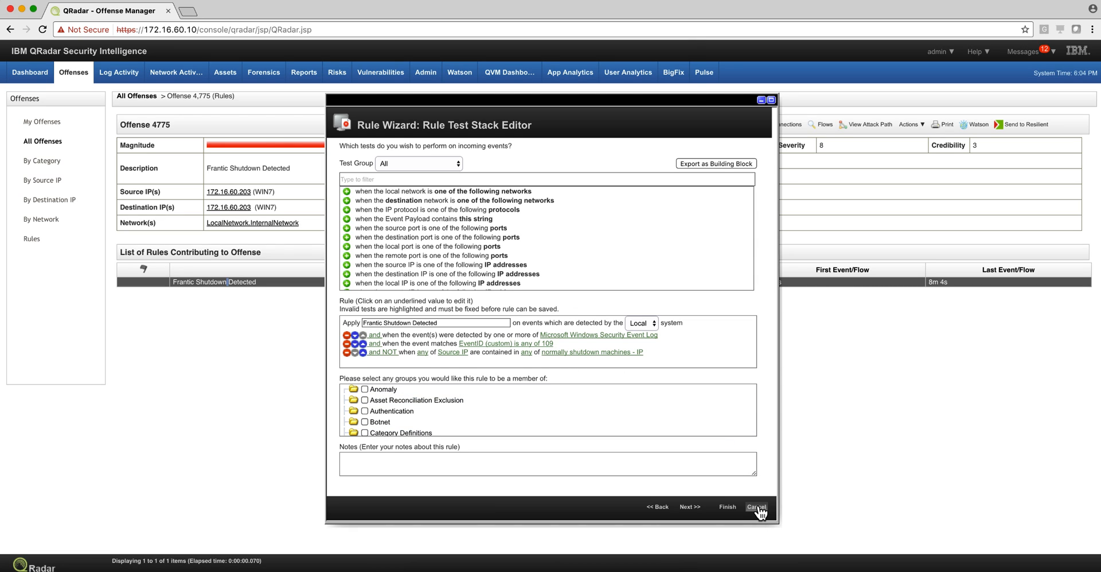
Close the Frantic Shutdown Detected rule wizard without saving any edits
click(756, 507)
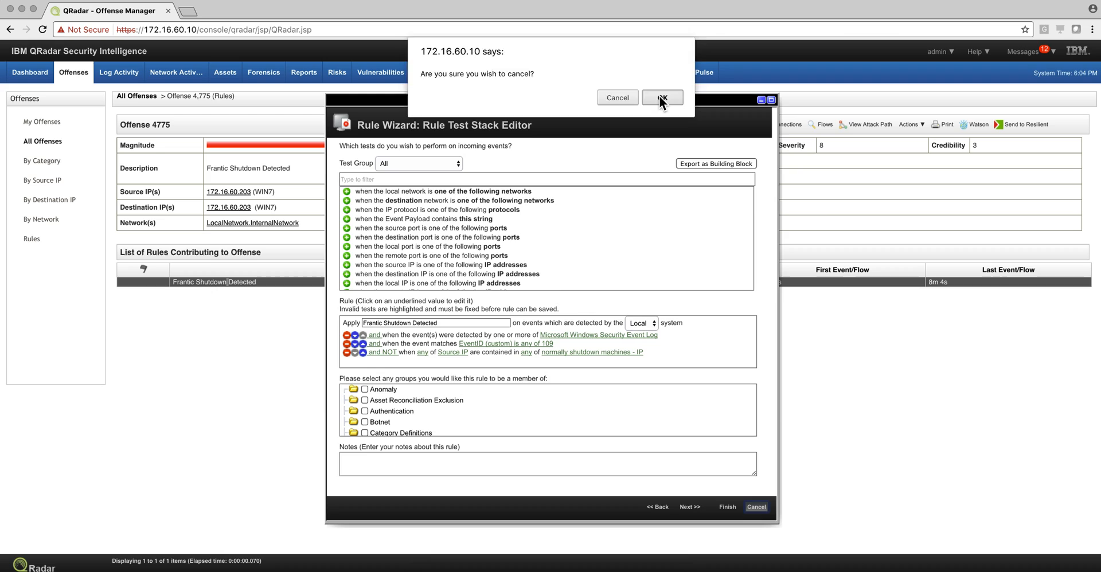
click(661, 97)
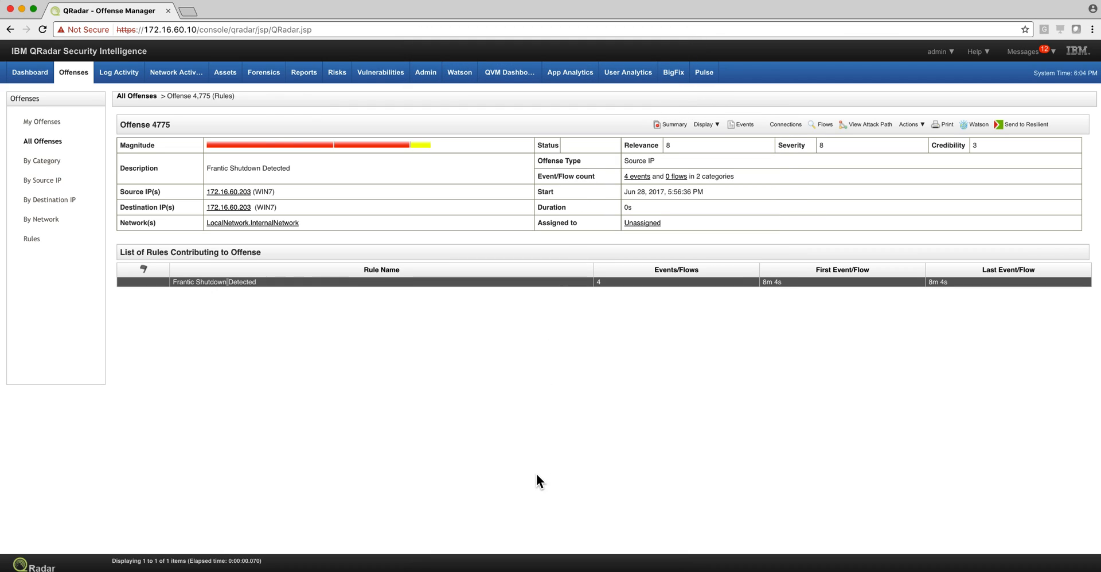
mouse_move(575, 518)
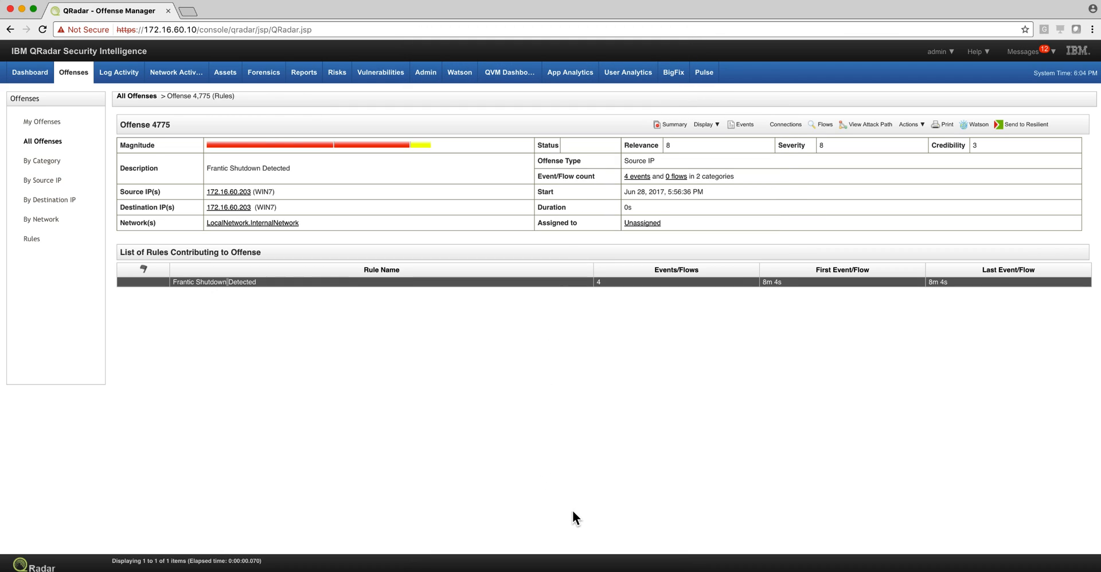
mouse_move(587, 504)
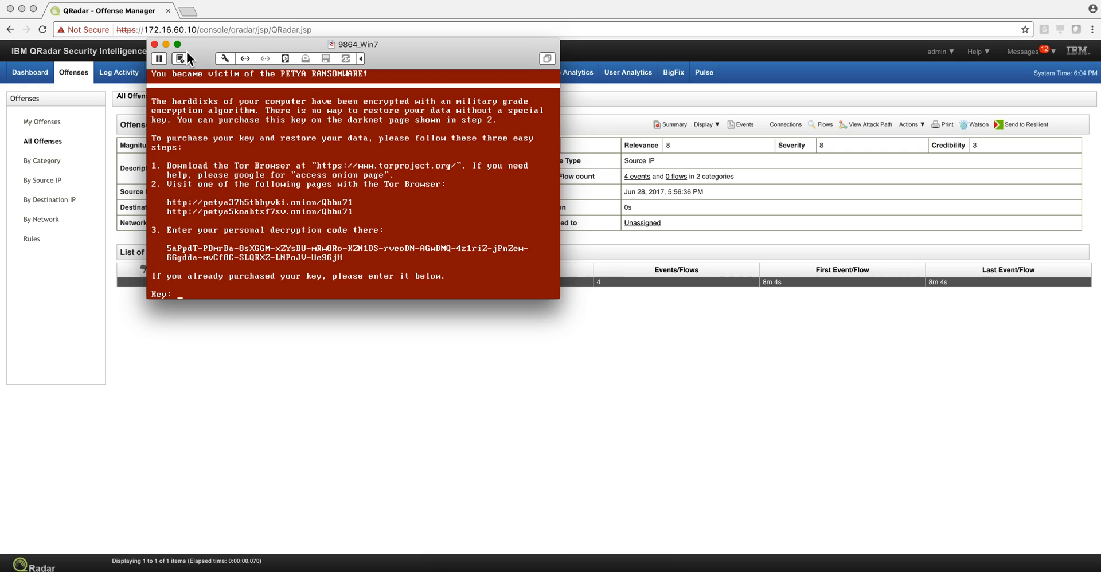
Restore the Win7 VM to its June 19 snapshot without saving, then start it
click(179, 58)
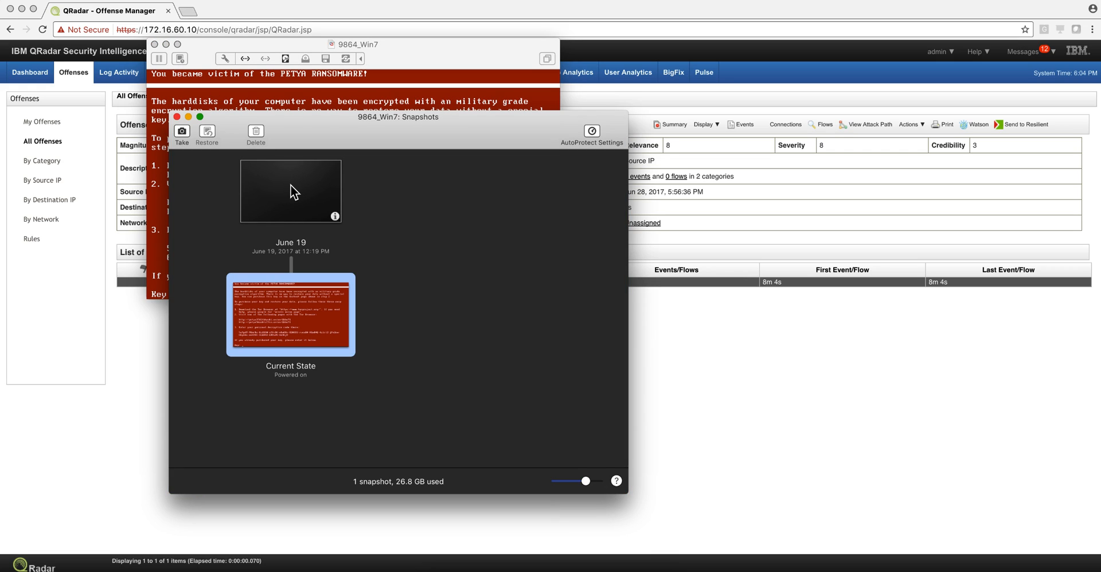
click(206, 134)
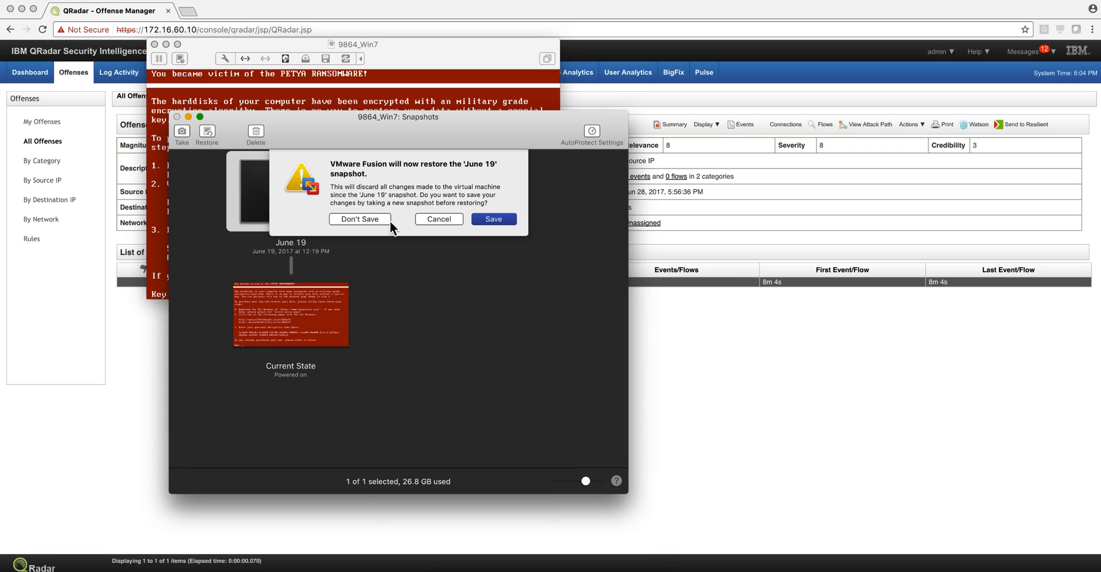
click(359, 219)
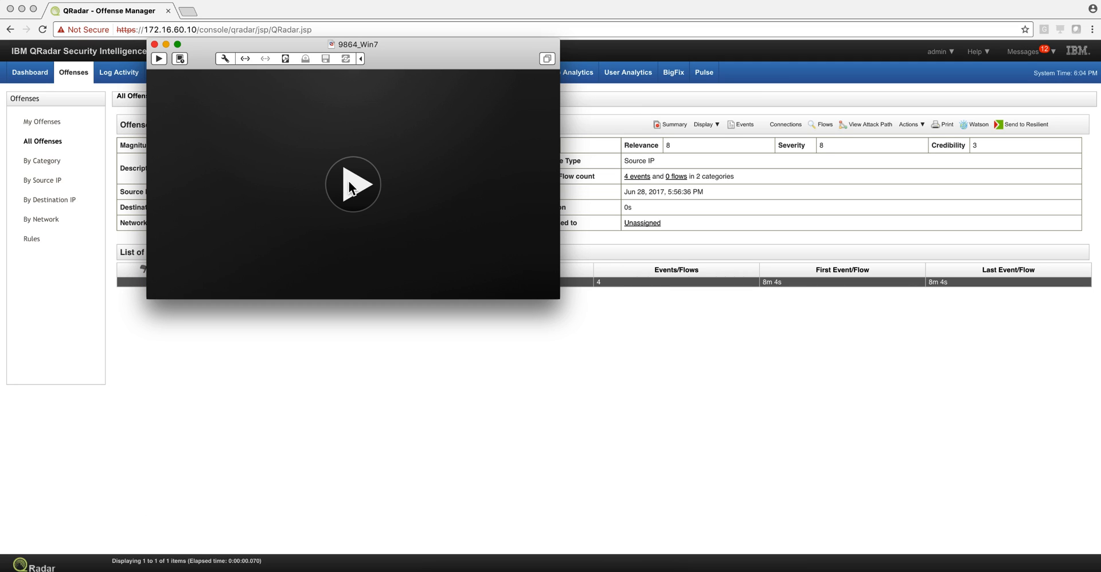
mouse_move(354, 186)
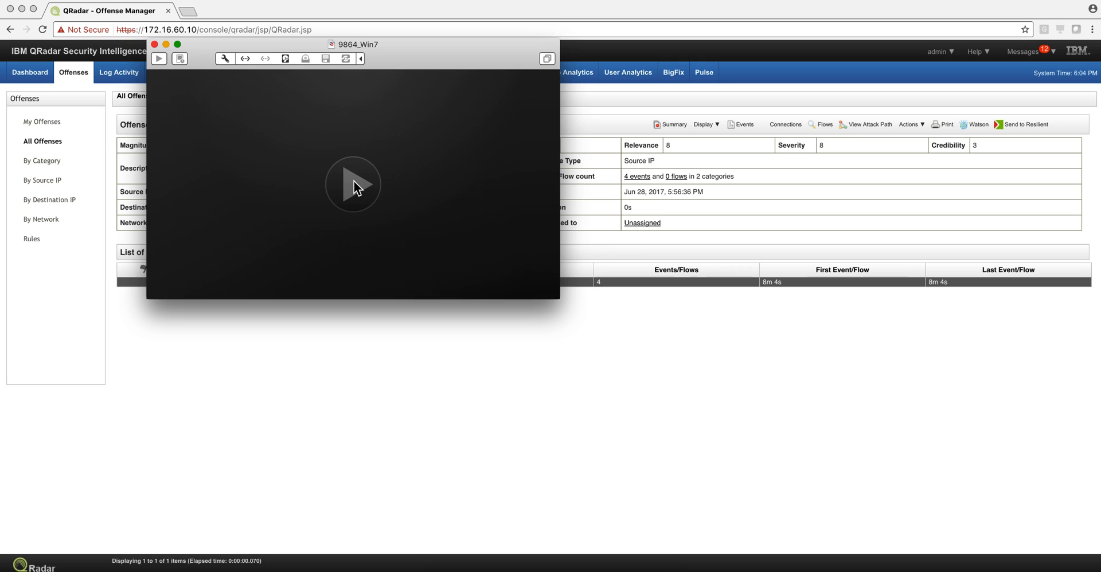
click(352, 184)
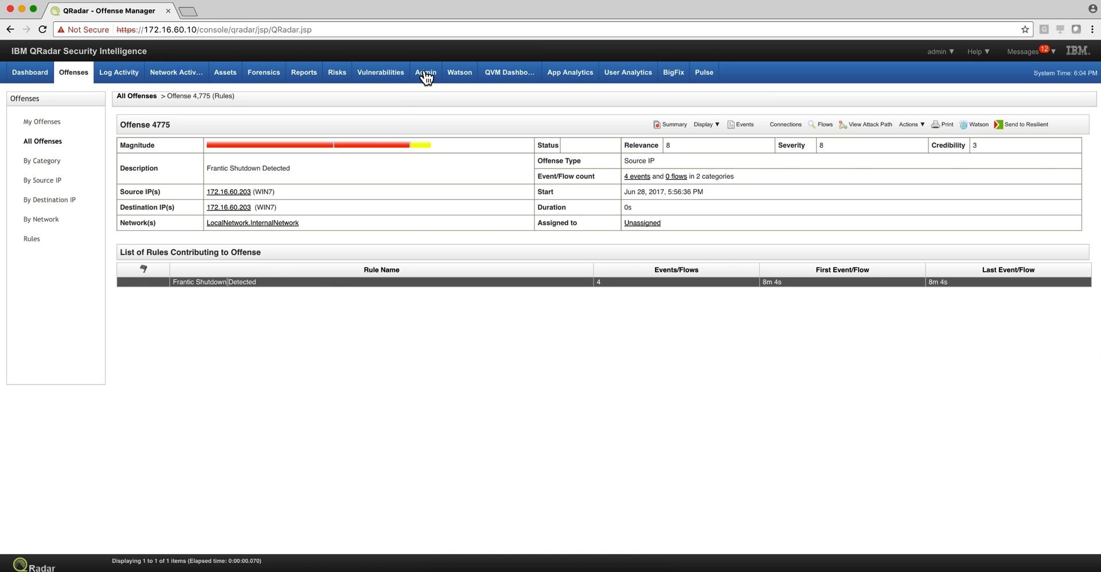
Find the 'normally shutdown machines' reference set with 0 elements, then close Reference Set Management
click(424, 71)
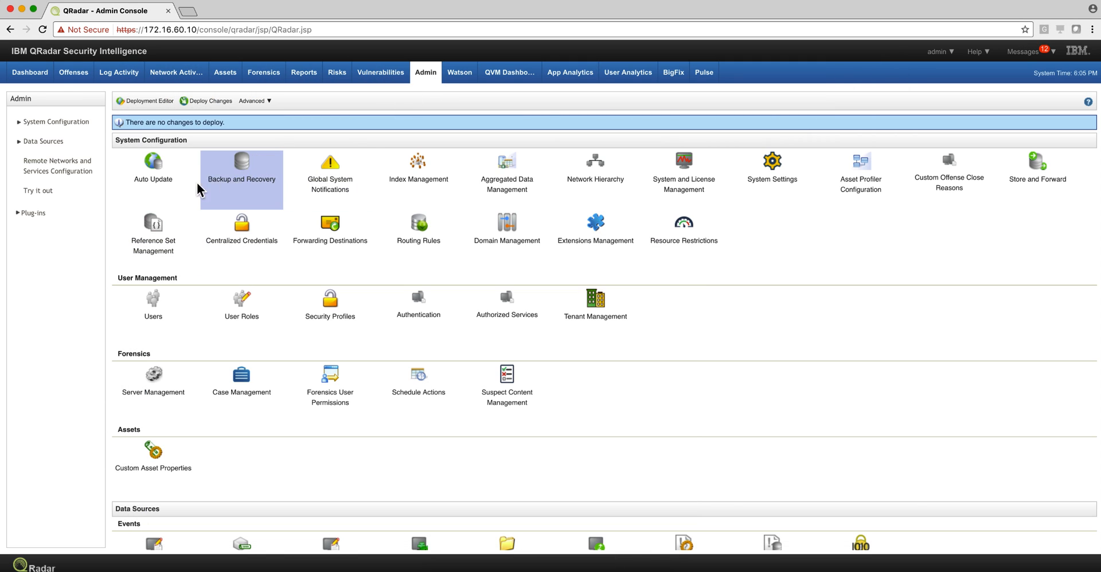
click(152, 223)
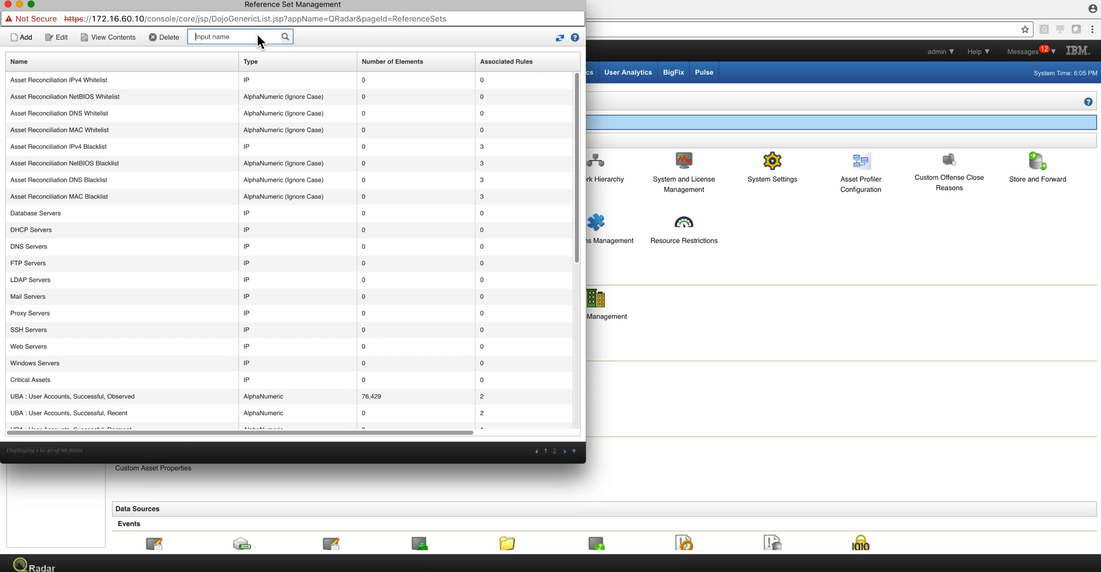
text(norm)
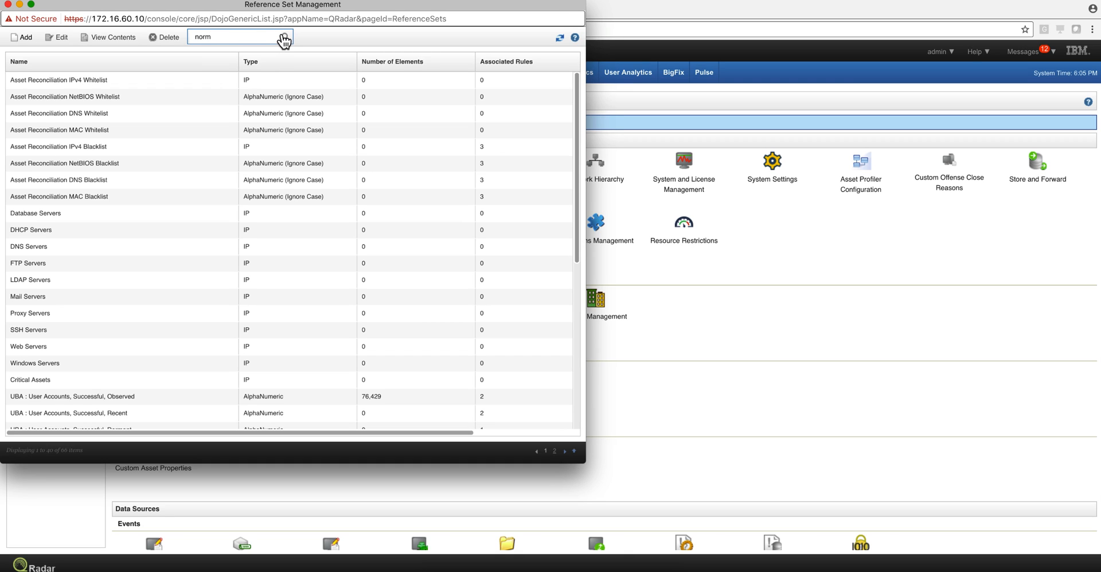
click(284, 37)
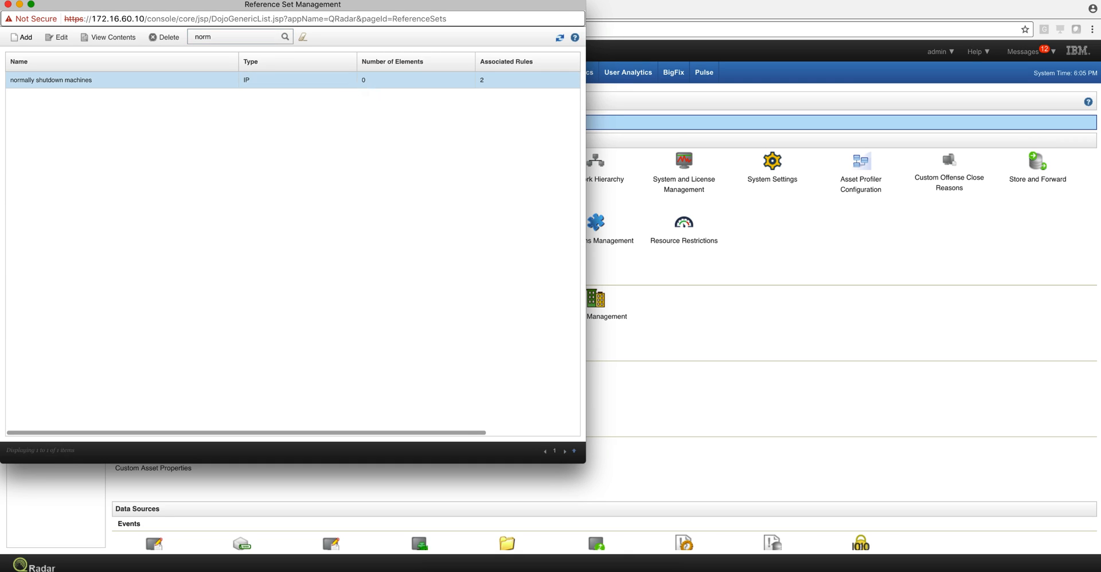
click(508, 102)
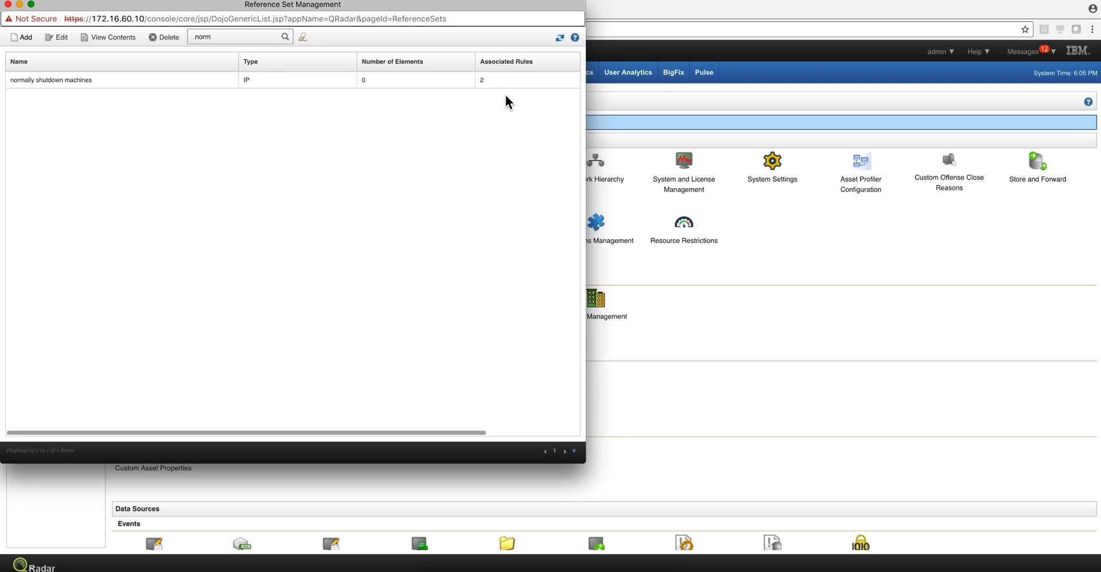
mouse_move(338, 73)
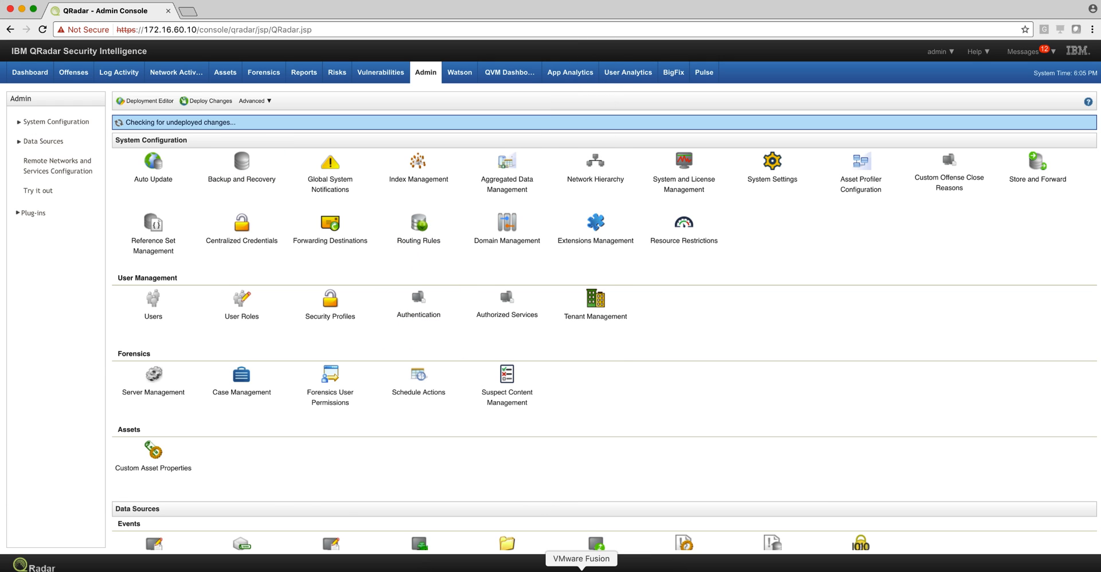
click(580, 558)
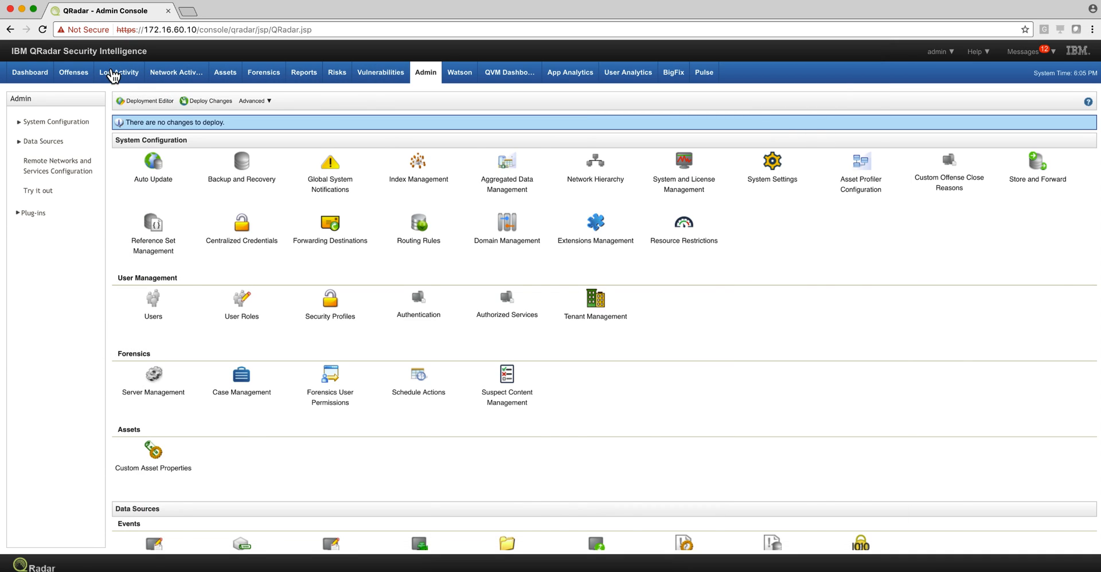
Show Log Activity filtered by the saved '203' search for 172.16.60.203
click(118, 72)
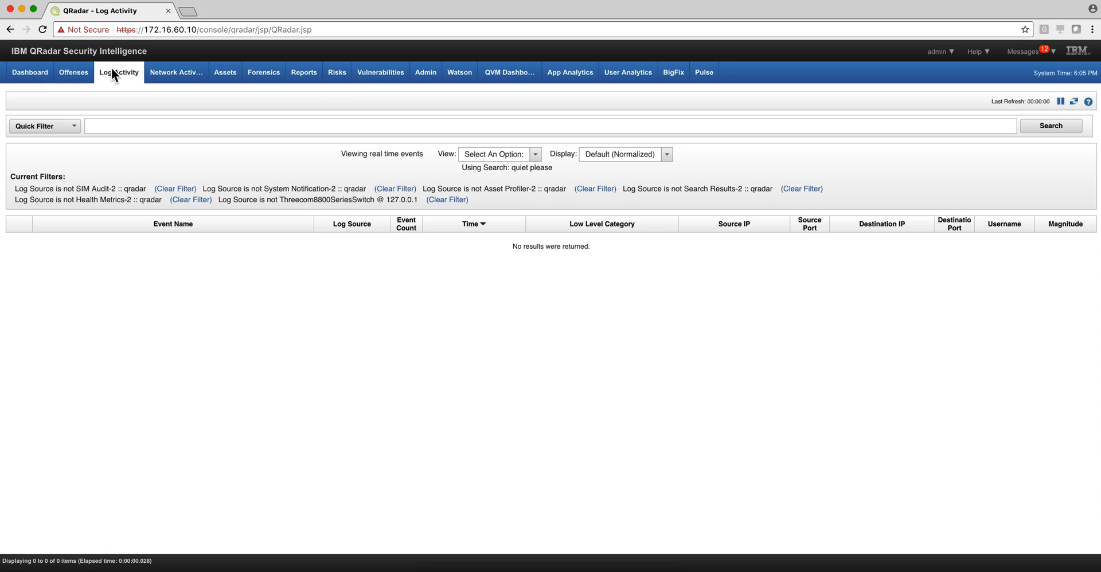
click(118, 71)
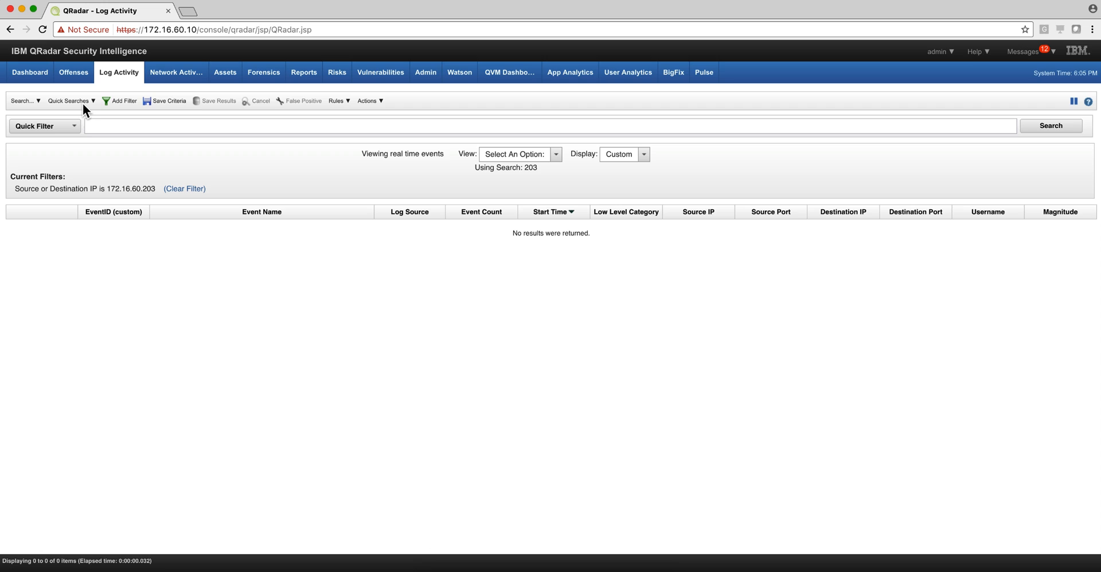
mouse_move(148, 262)
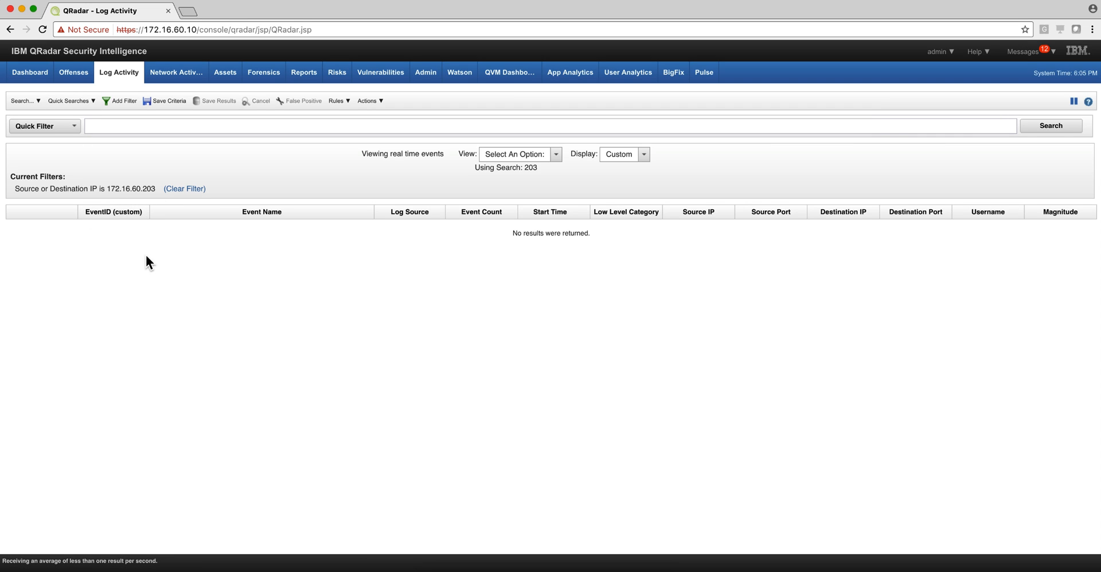
mouse_move(156, 268)
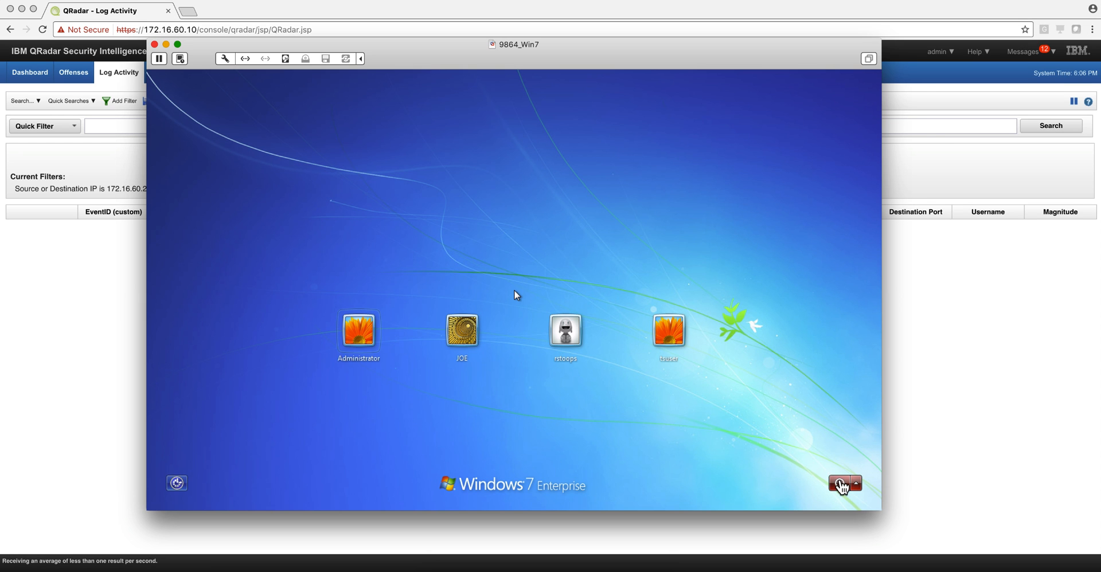
mouse_move(839, 481)
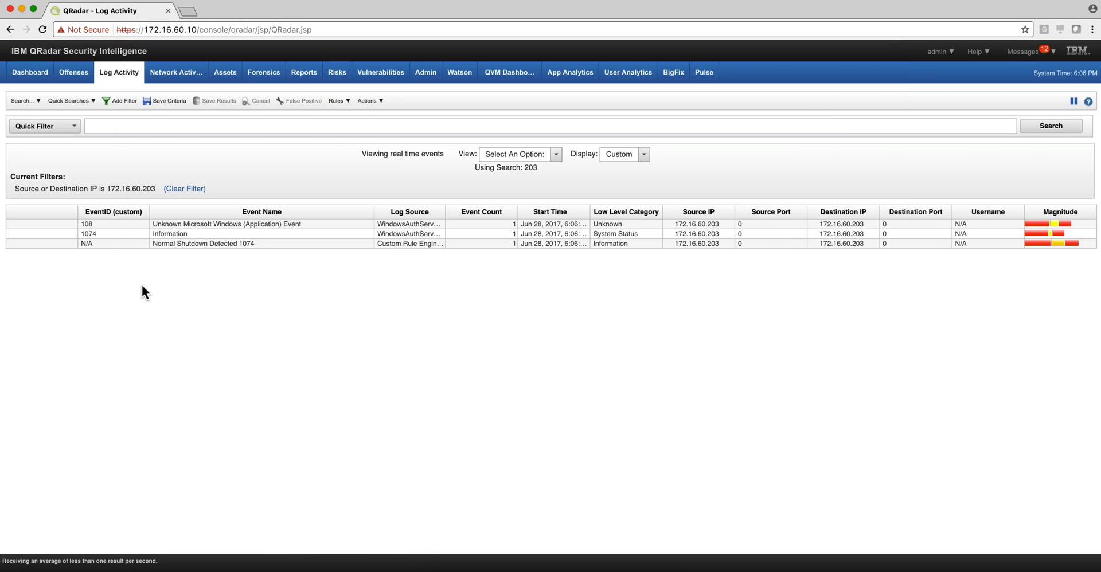
mouse_move(207, 250)
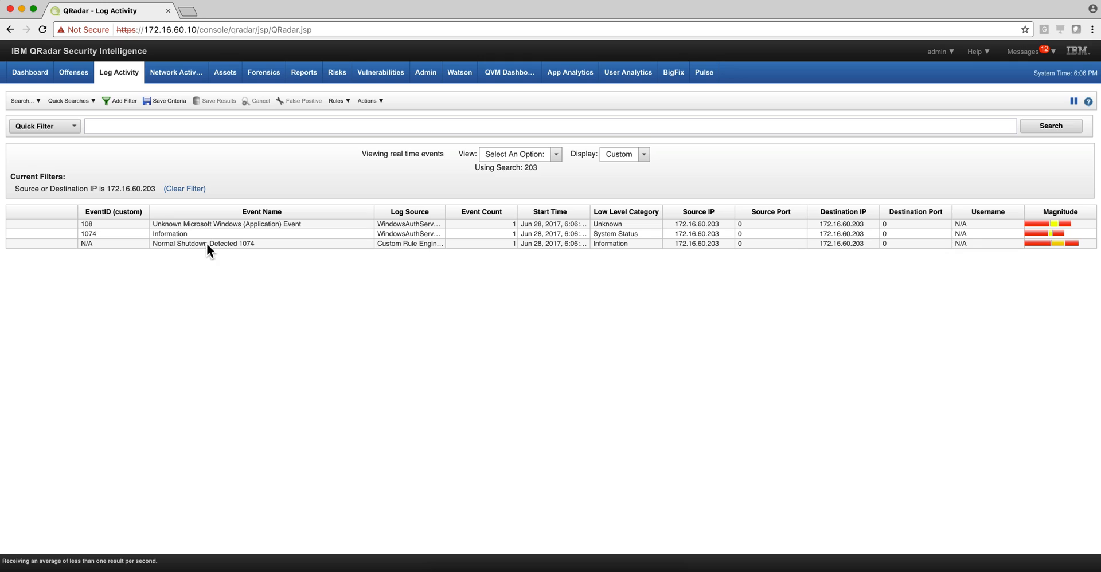
mouse_move(199, 249)
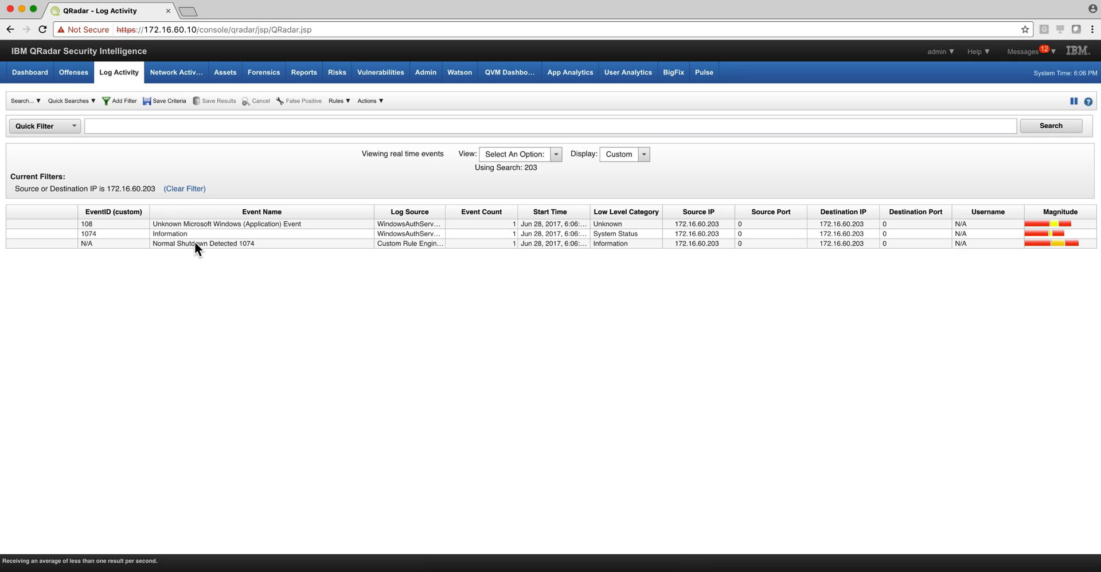
mouse_move(247, 278)
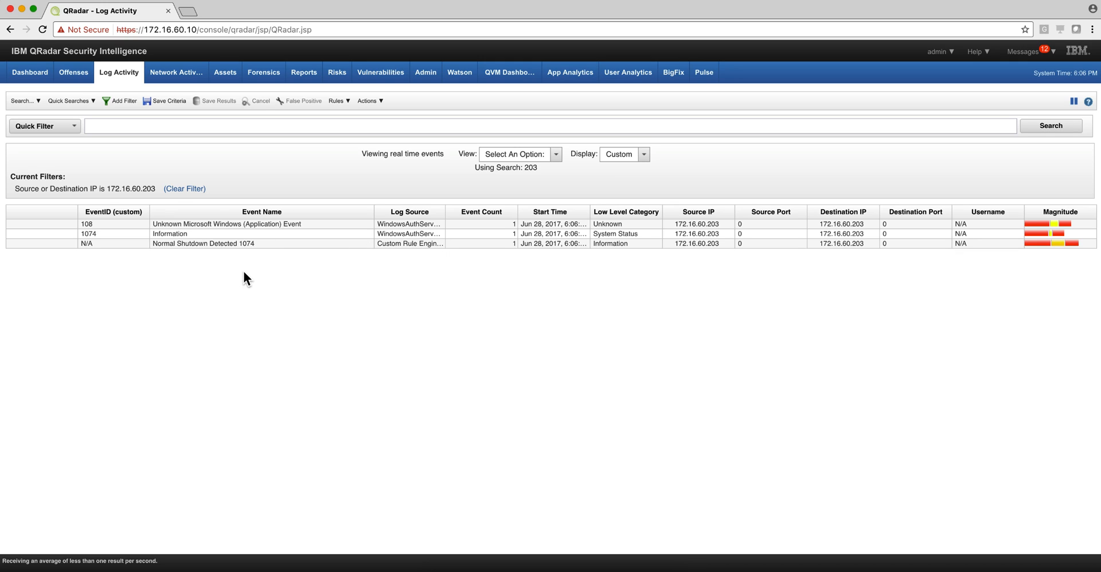
mouse_move(254, 248)
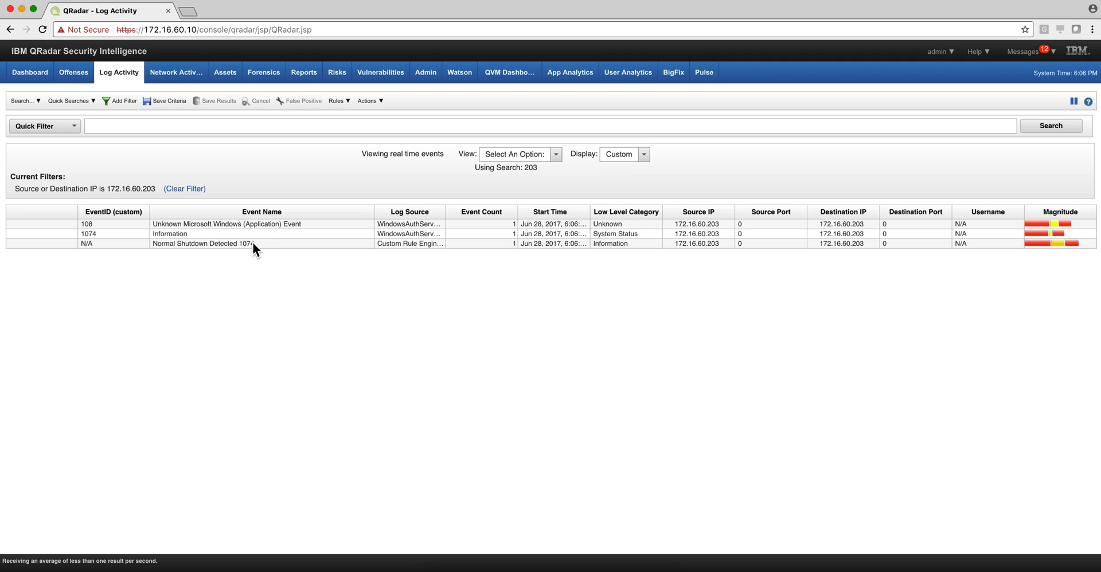
mouse_move(617, 288)
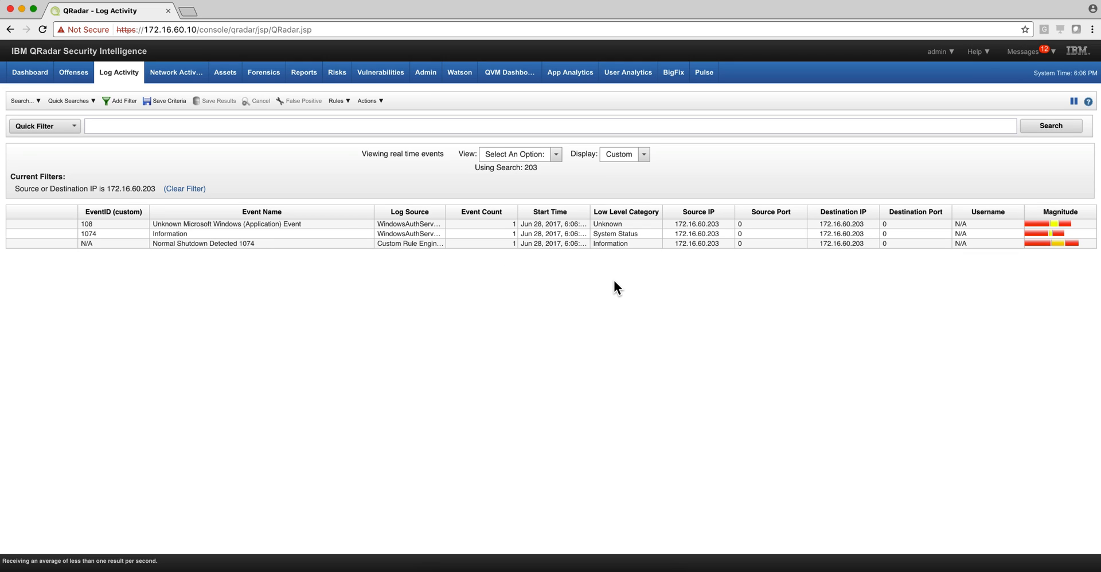
mouse_move(1067, 141)
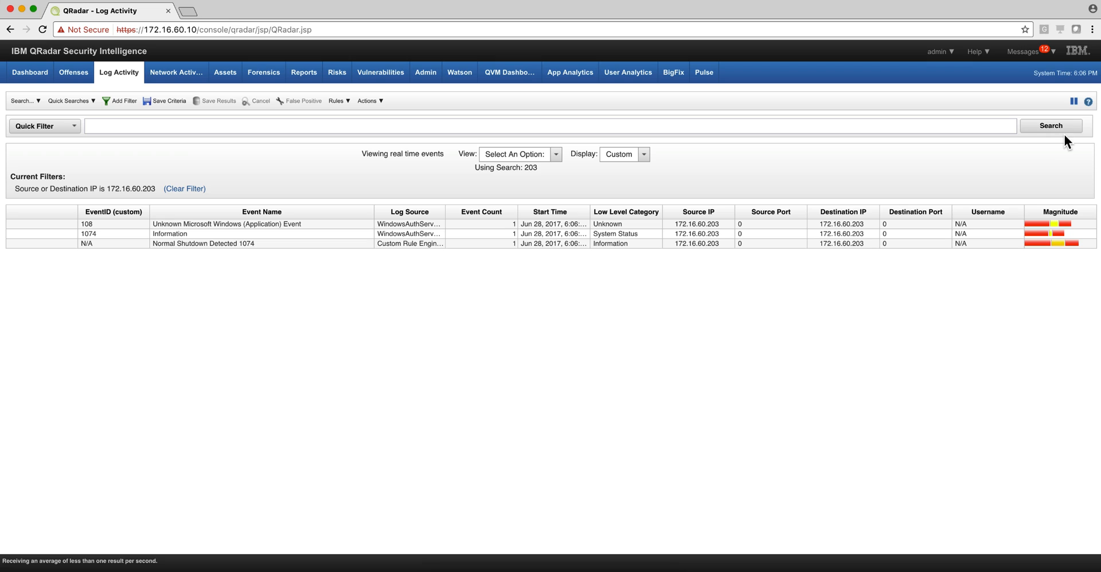
mouse_move(1039, 156)
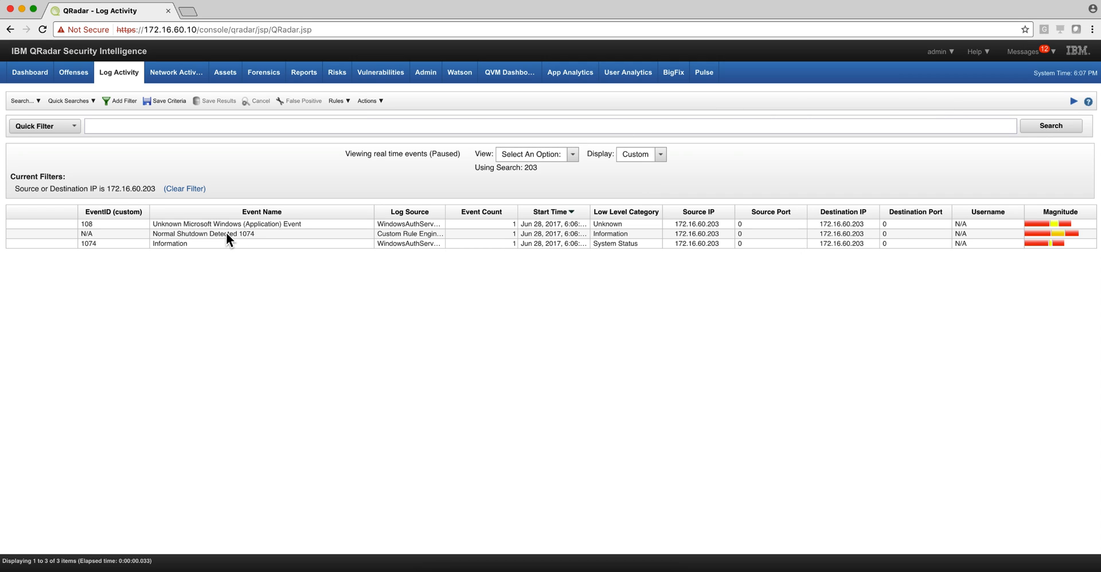
Open the details of the Normal Shutdown Detected 1074 event
double_click(204, 234)
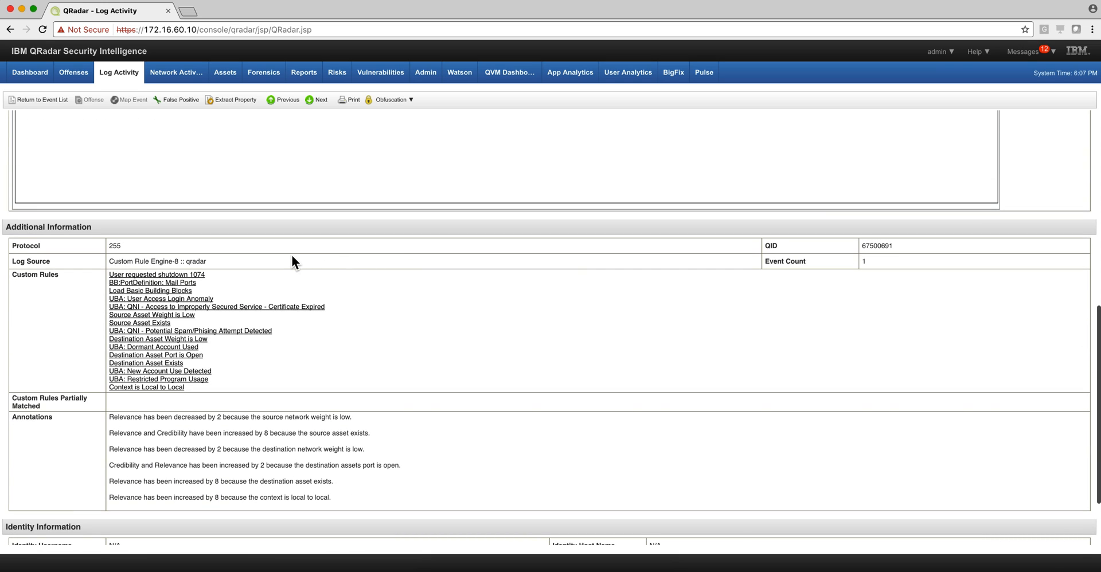
mouse_move(144, 280)
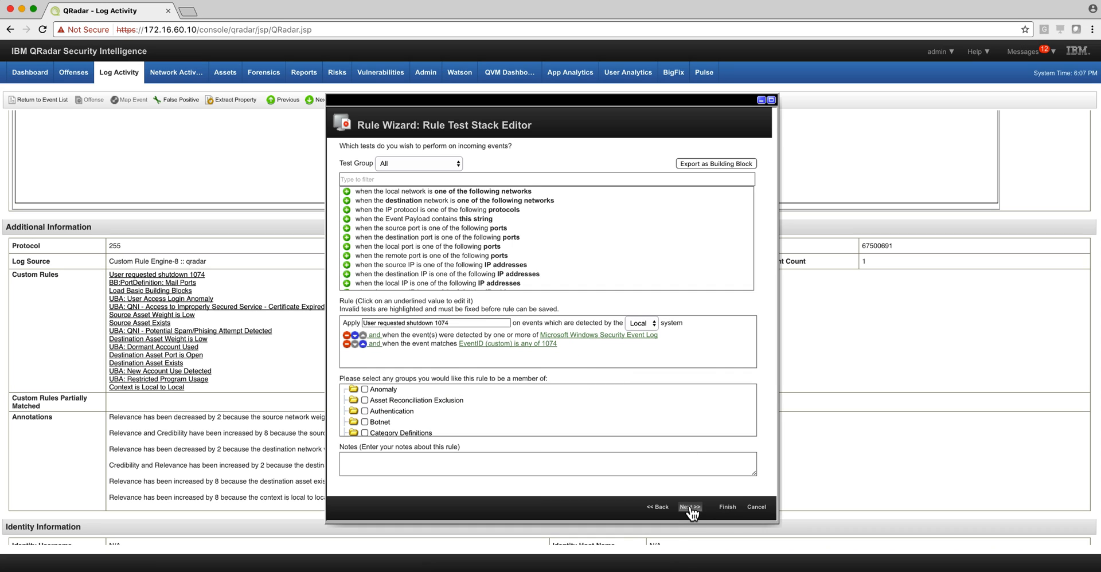
View the 1074 rule's response adding source IP to the reference set, then cancel unsaved
click(691, 507)
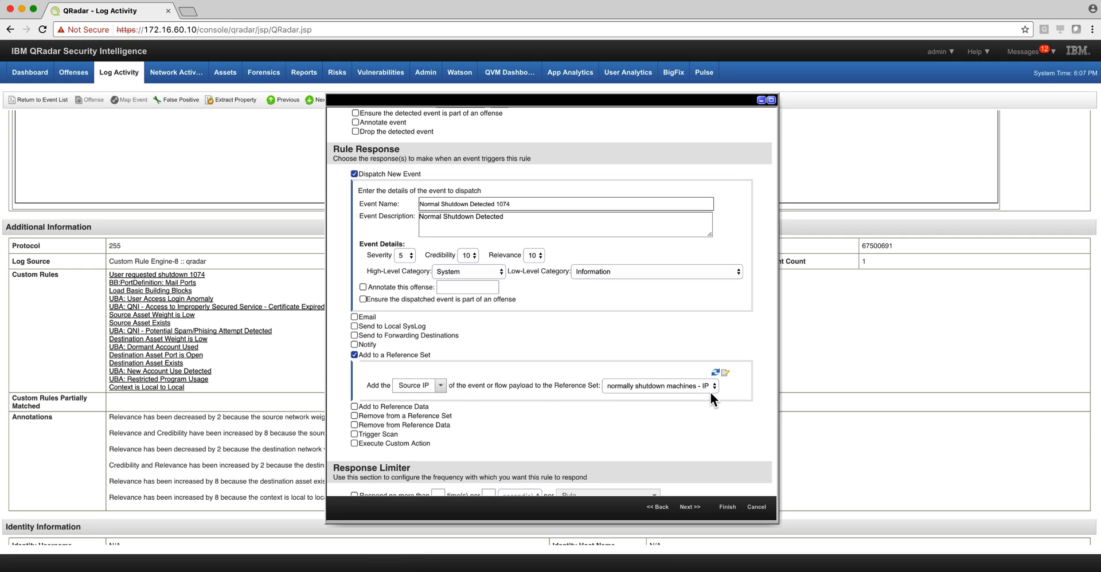
mouse_move(751, 486)
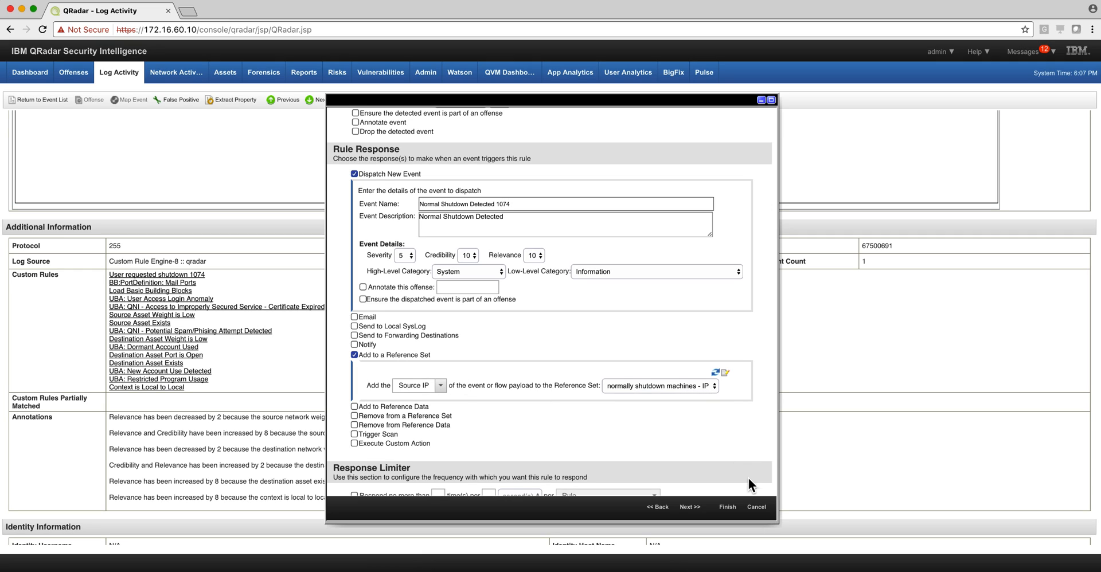
click(756, 507)
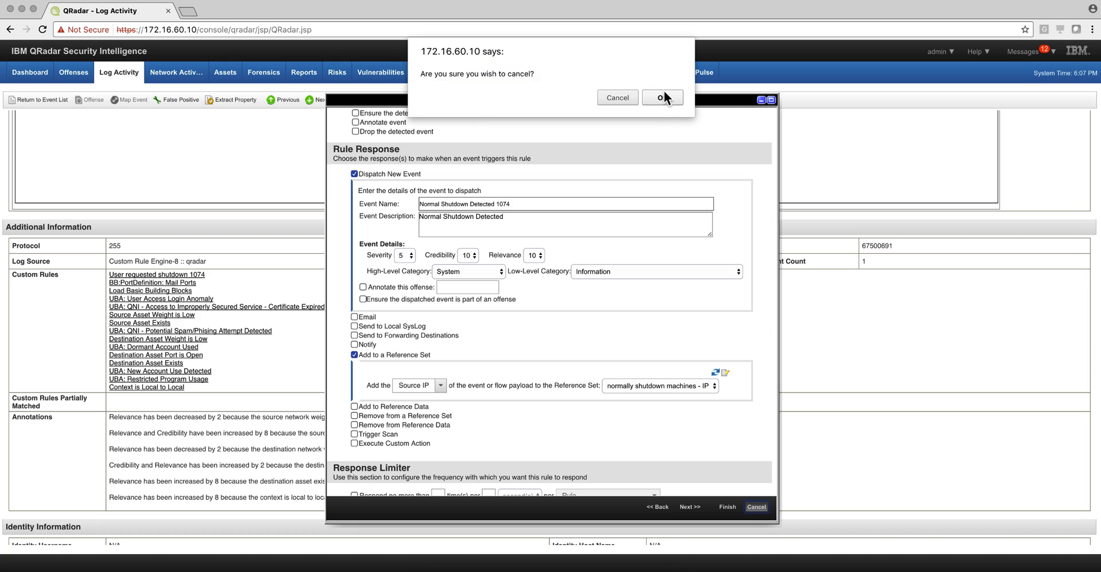
click(661, 97)
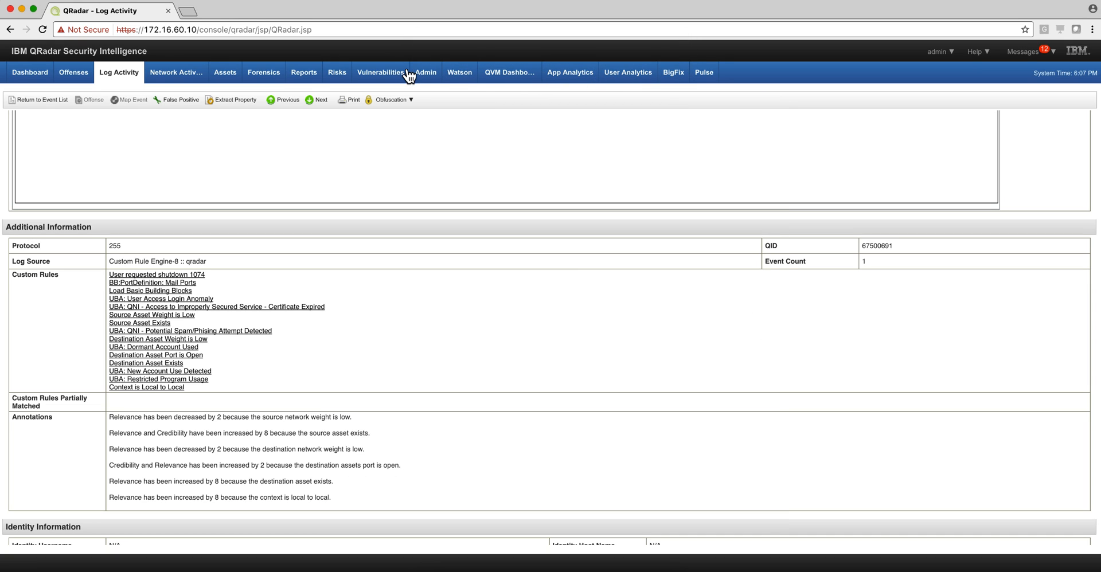
Search reference sets for 'norm', confirm one element, and close Reference Set Management
click(425, 72)
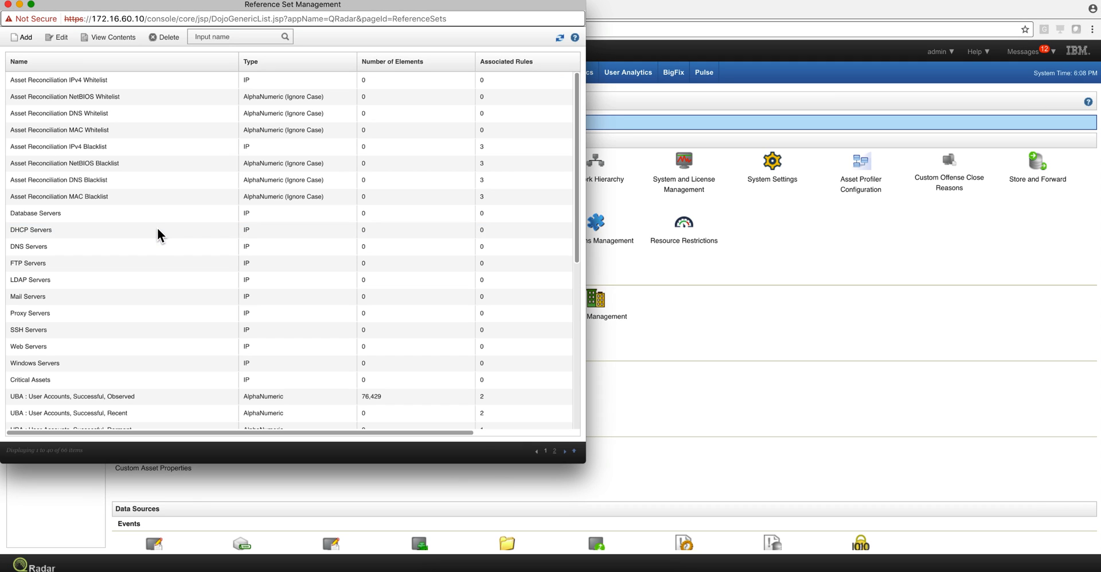
click(235, 36)
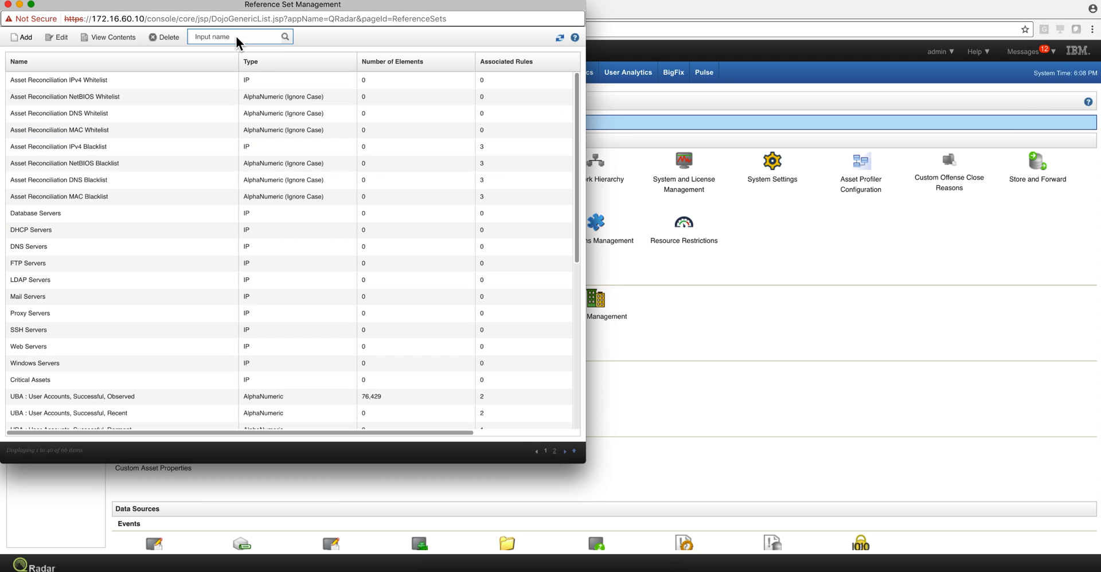
text(norm)
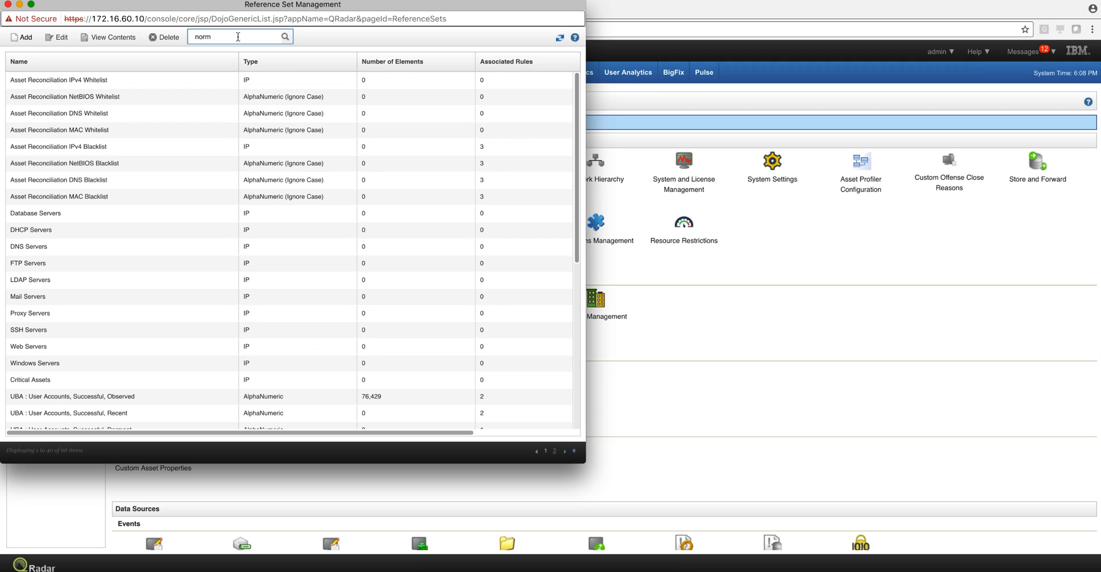
click(285, 37)
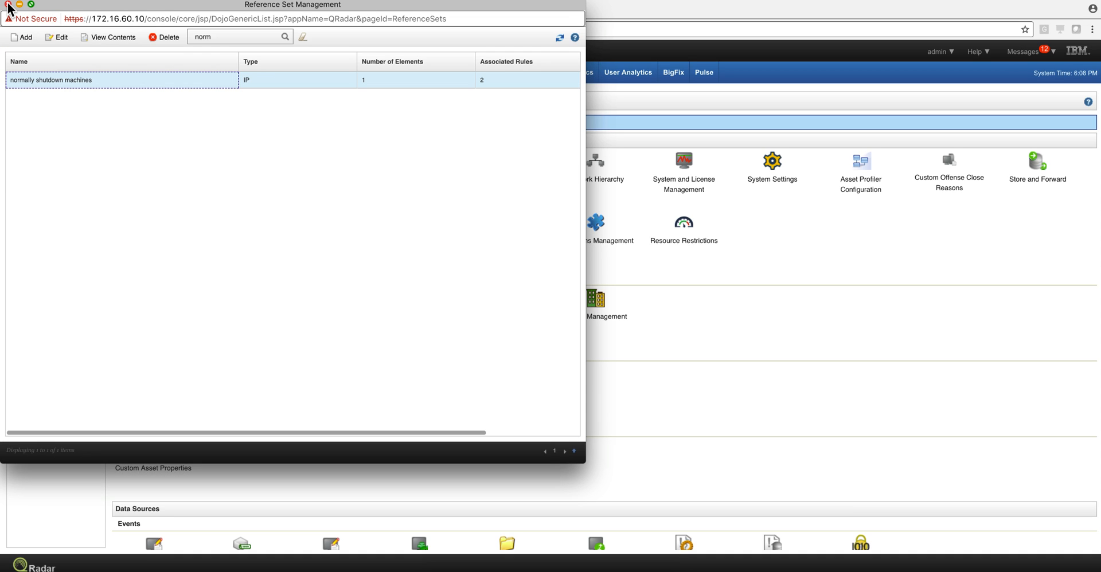
click(8, 5)
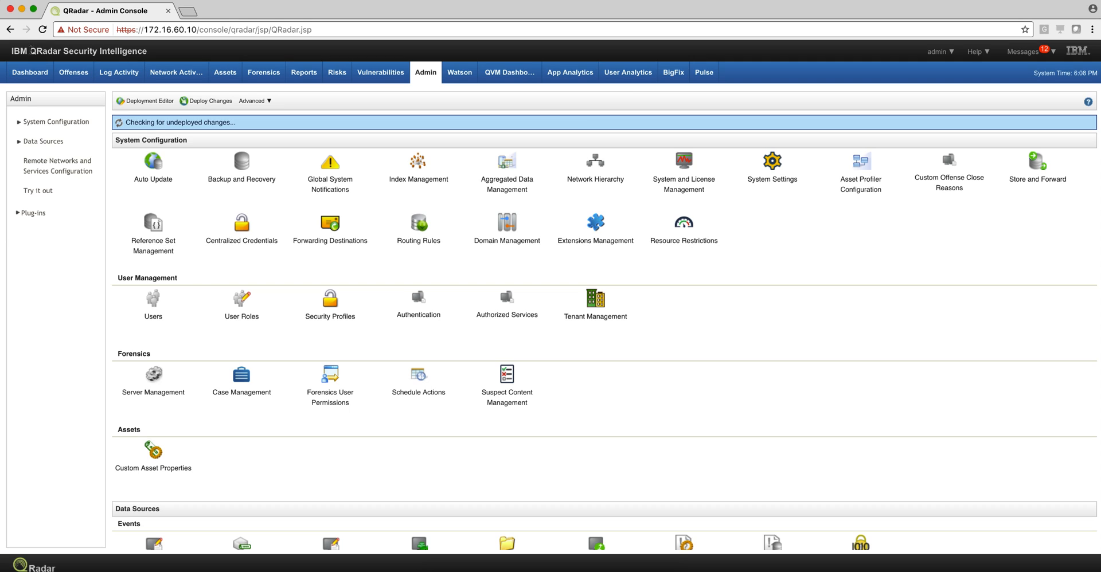
mouse_move(418, 232)
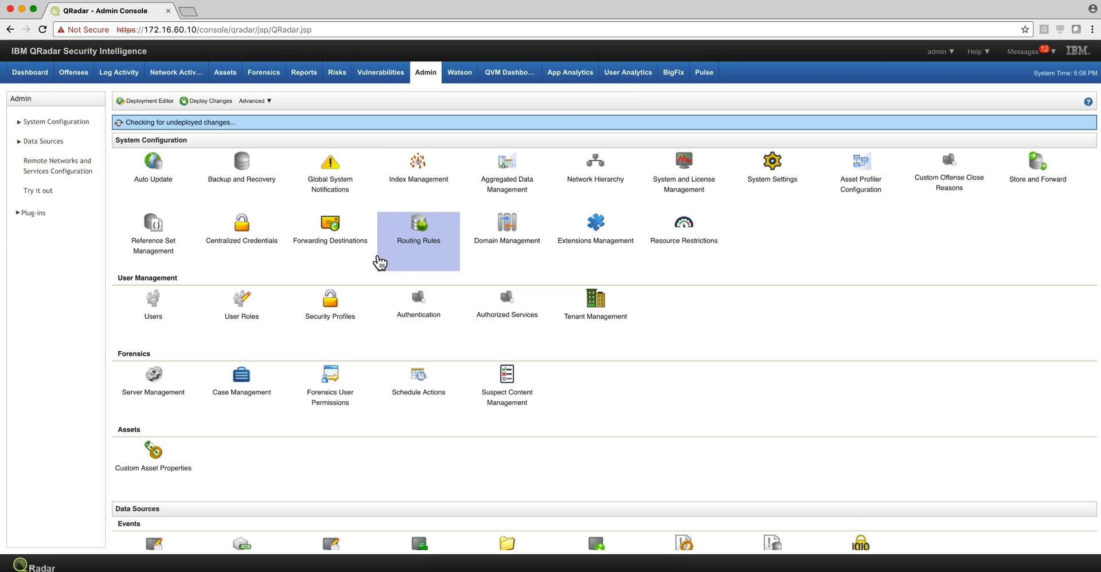
Bring up the 9864_Win7 VM in VMware Fusion, then return to QRadar's Log Activity tab
click(595, 543)
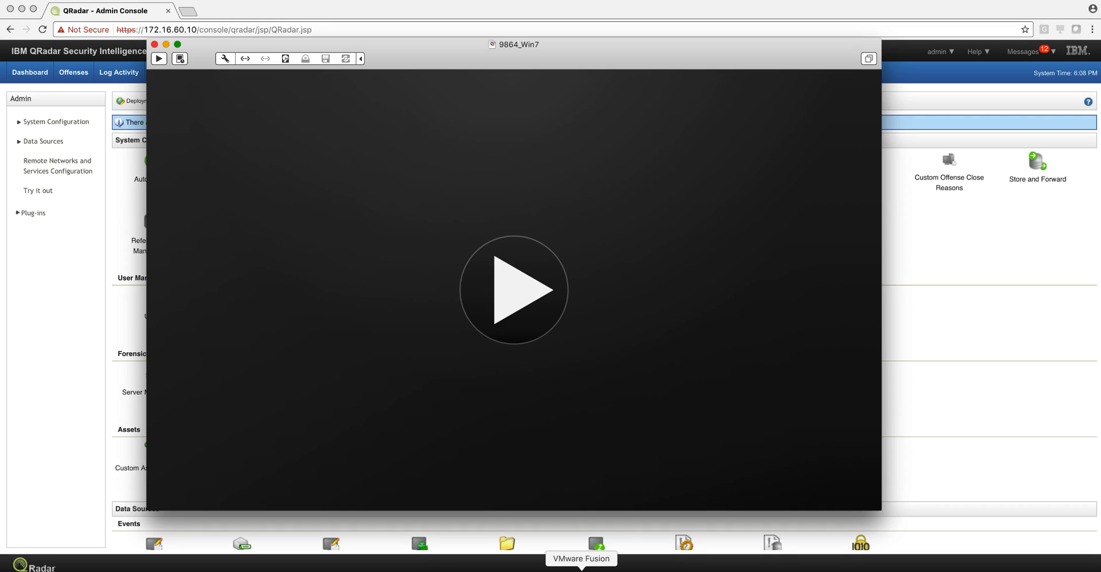
mouse_move(491, 290)
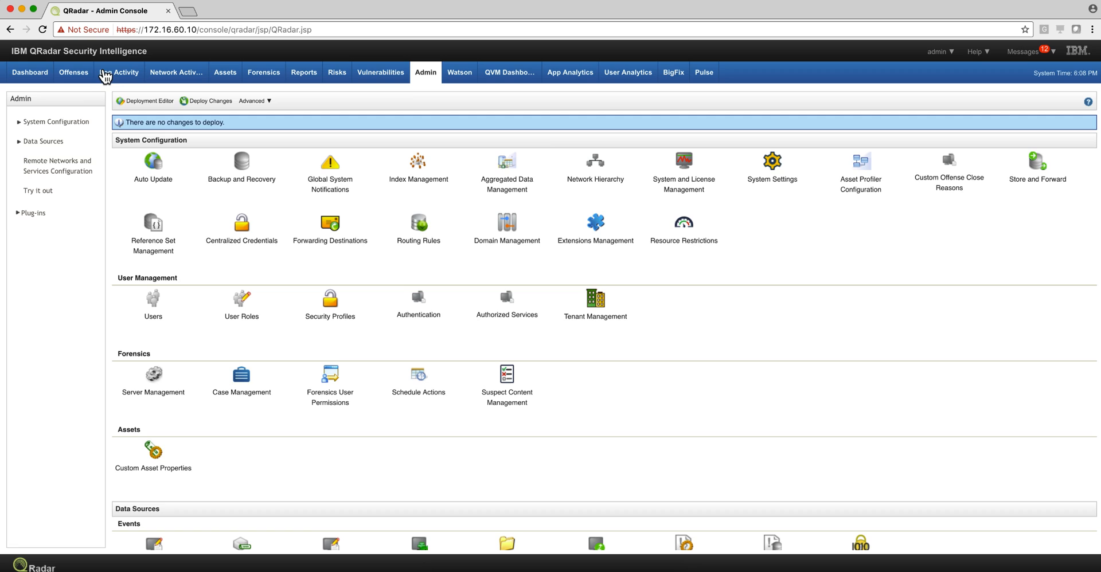
click(119, 73)
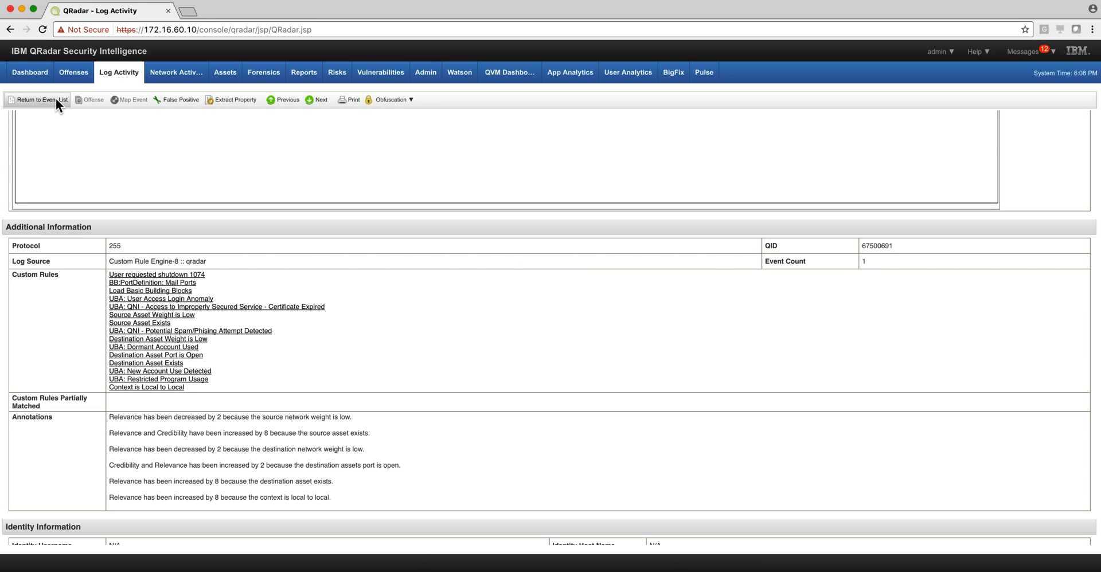
Refresh the event list, inspect the Normal Shutdown Detected 1074 event, then open a normal bootup event
click(41, 99)
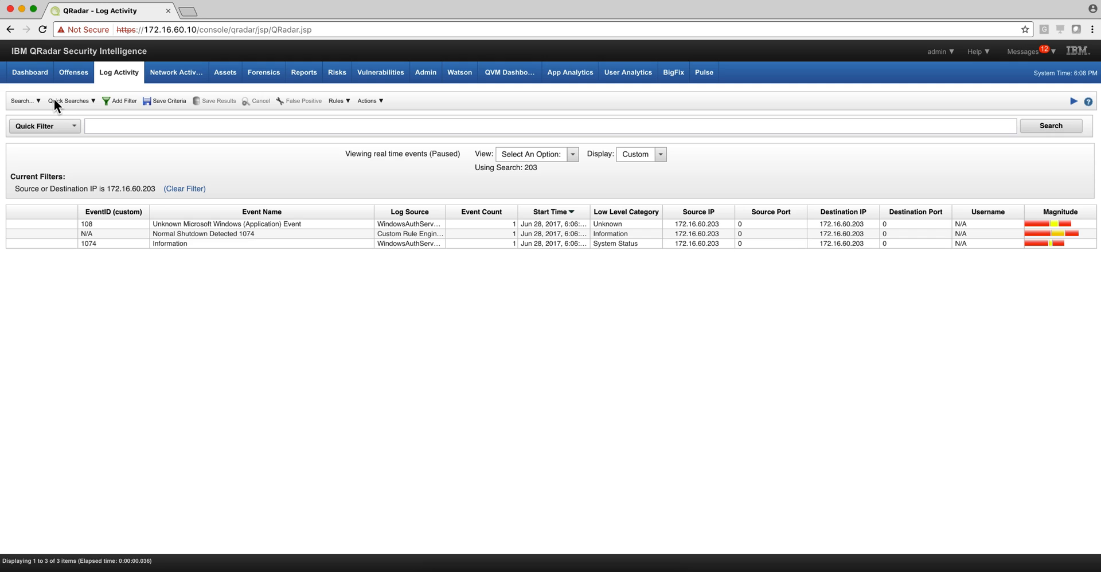
click(1073, 101)
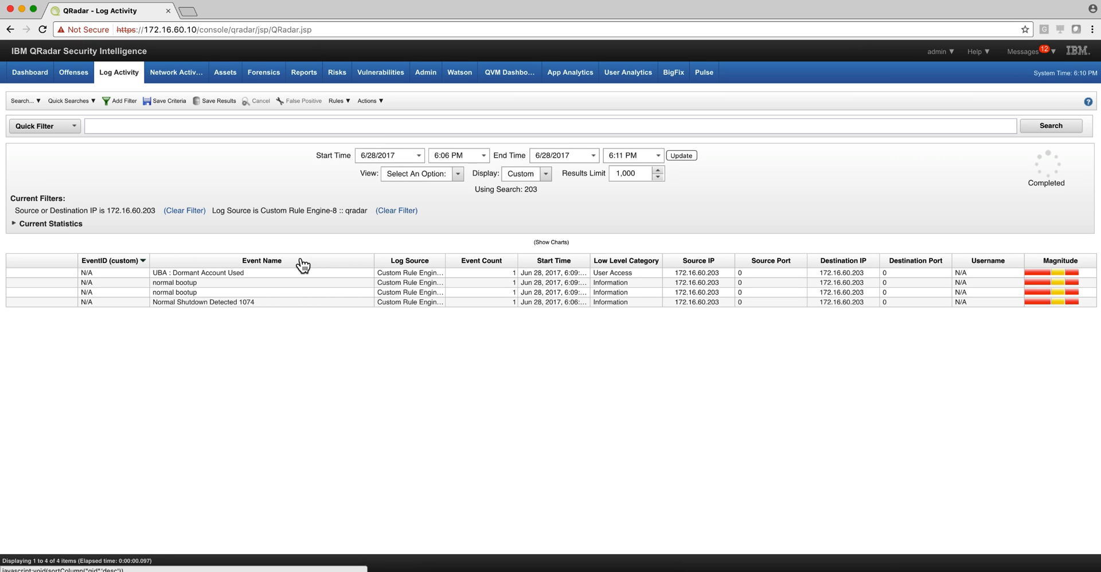
mouse_move(271, 221)
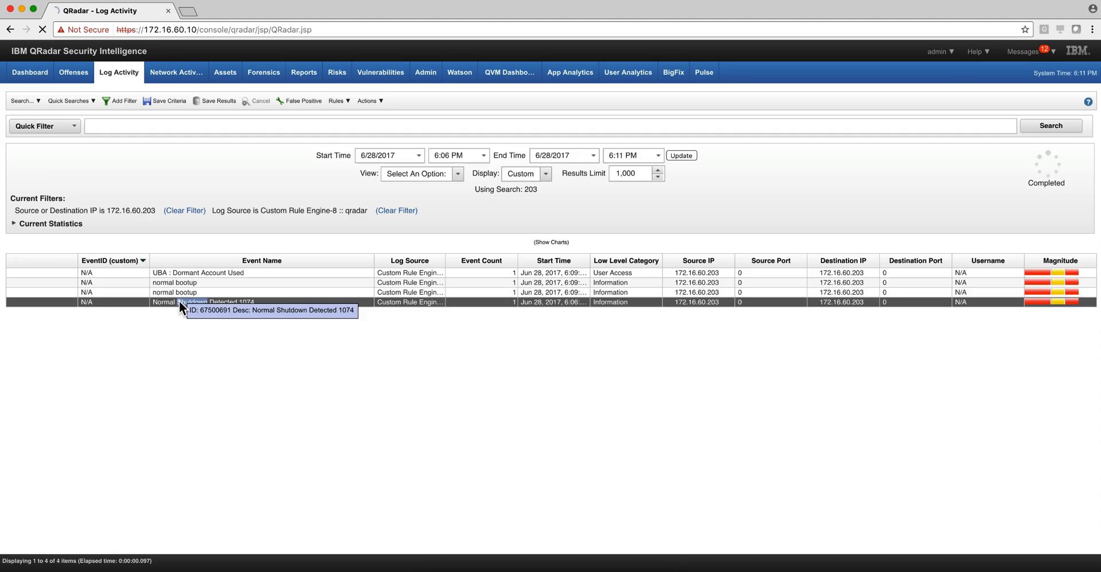
double_click(207, 302)
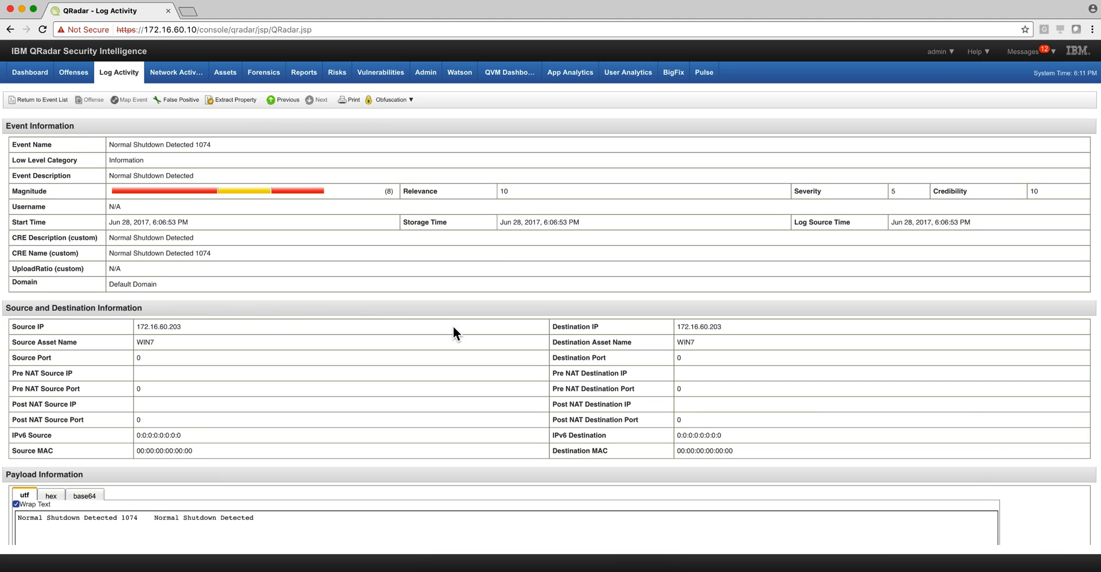
scroll(down, 3)
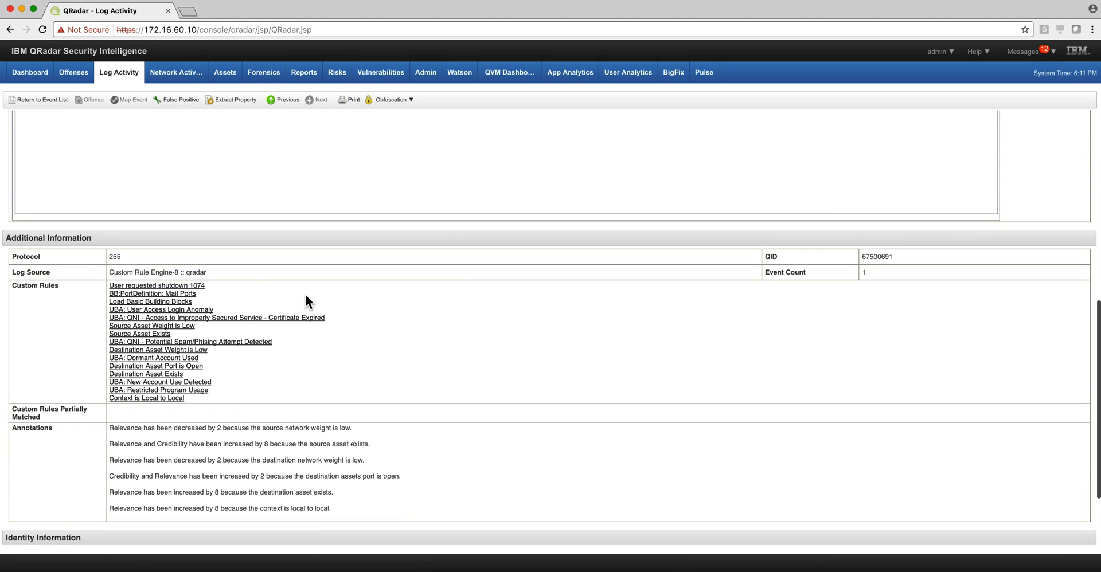
mouse_move(272, 295)
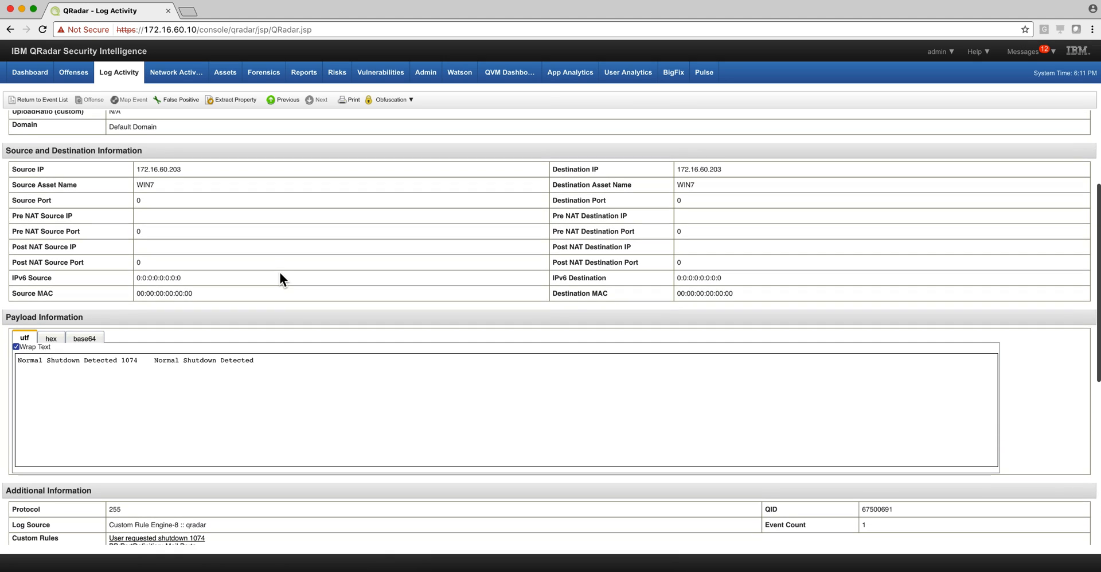
click(42, 99)
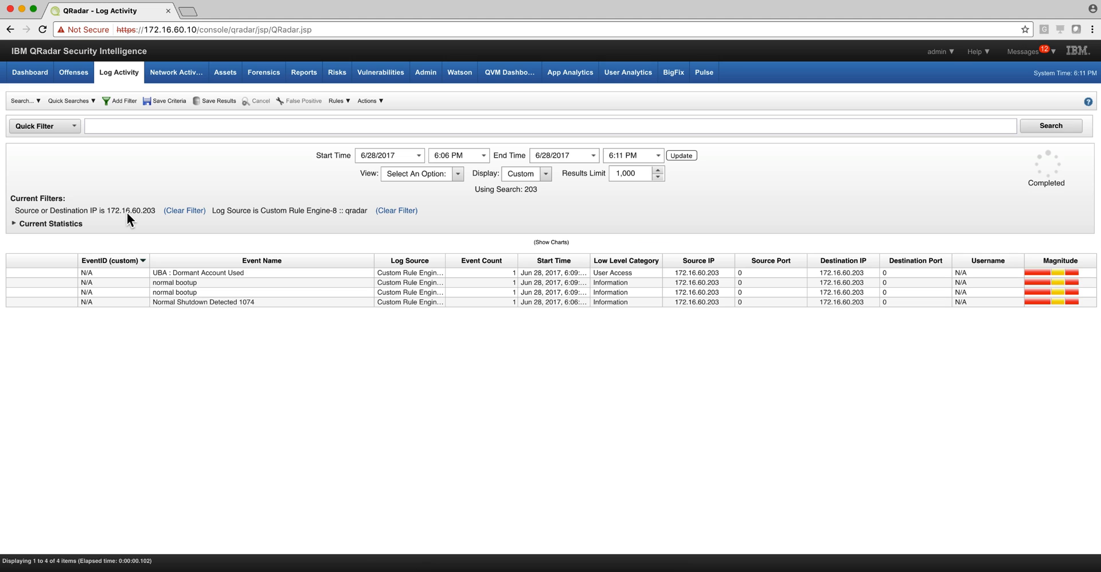
mouse_move(175, 291)
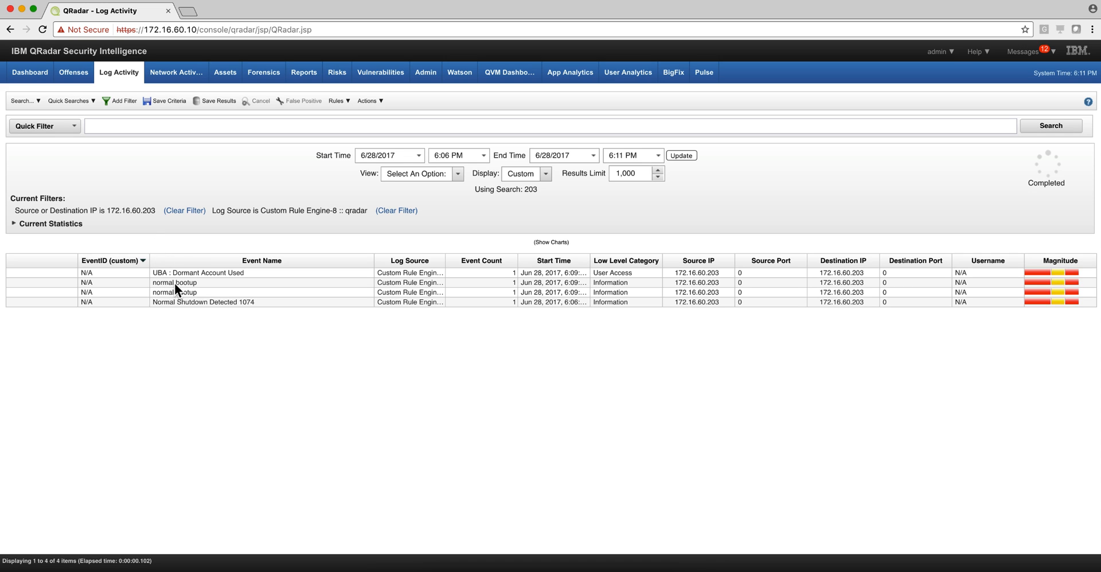
double_click(175, 282)
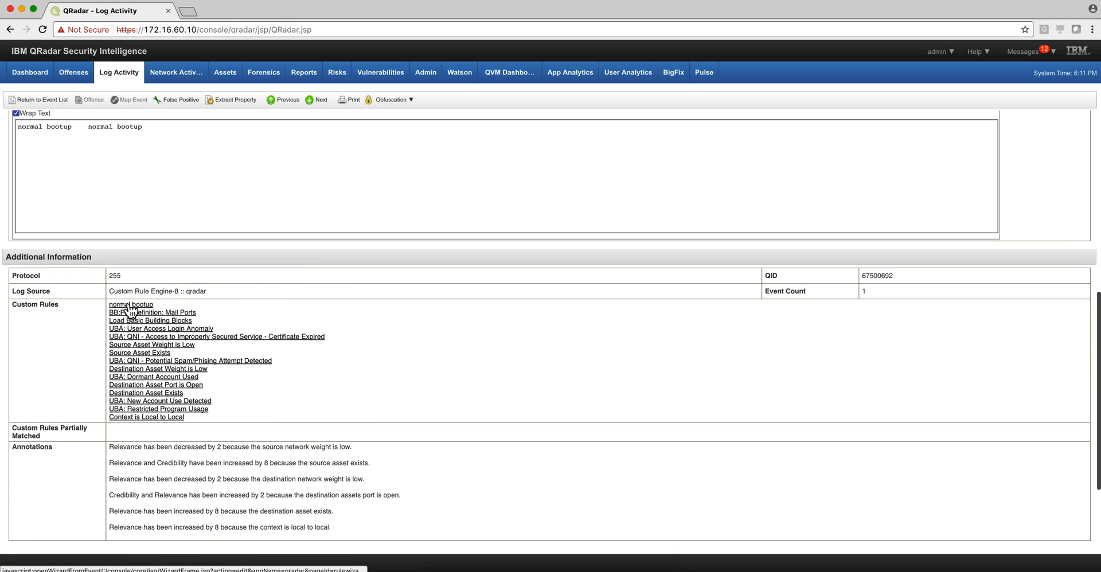
click(130, 304)
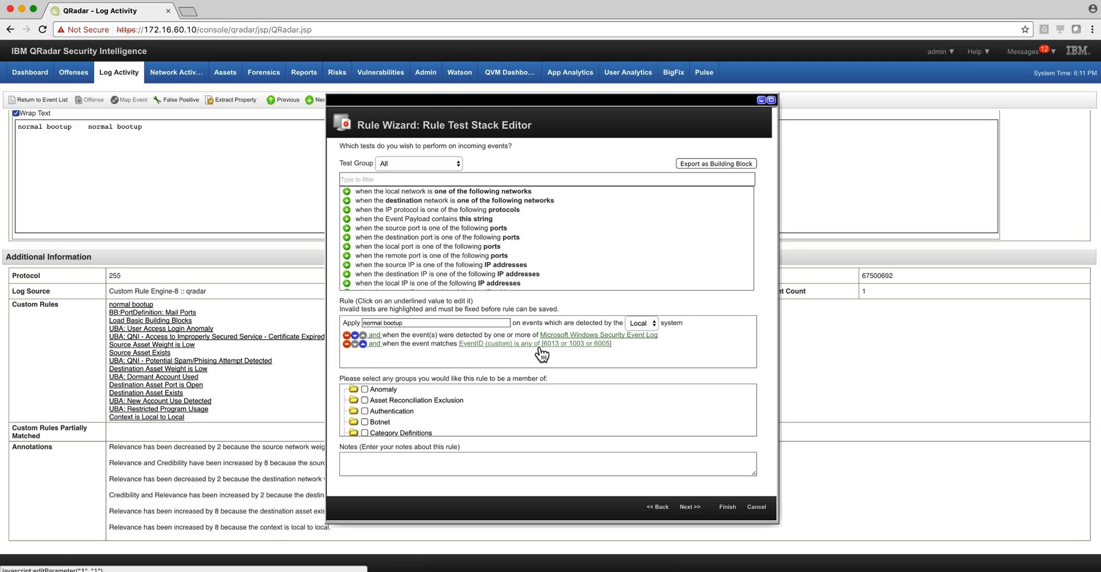
mouse_move(527, 351)
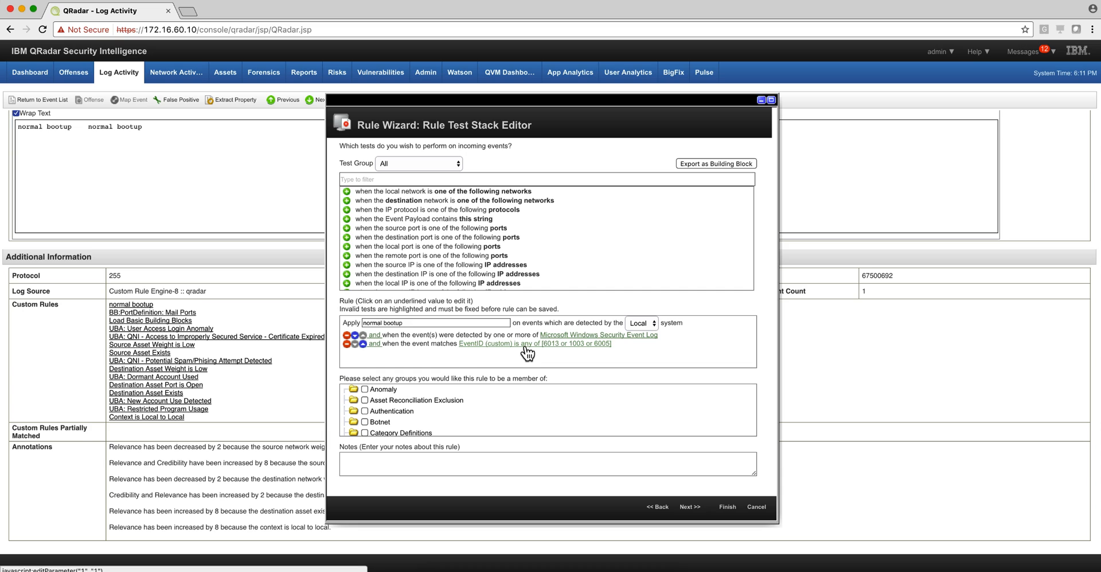
mouse_move(555, 352)
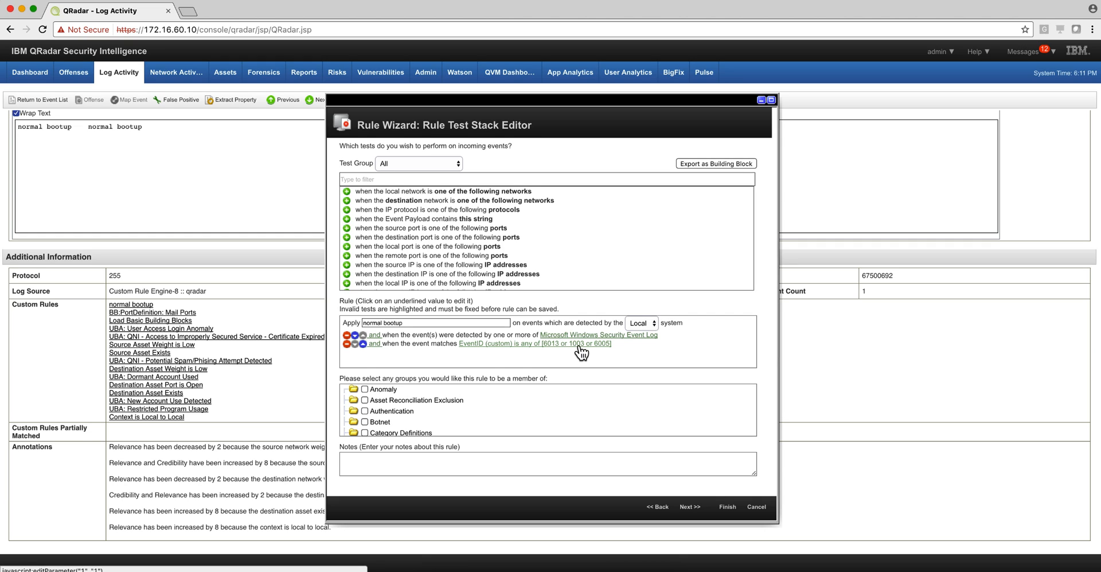
mouse_move(606, 351)
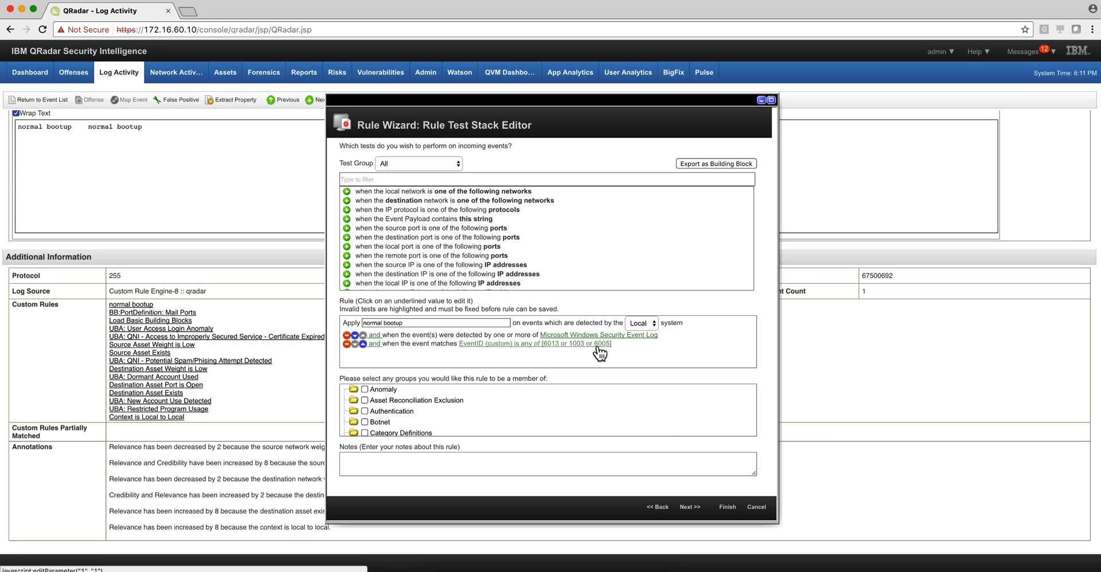
click(688, 507)
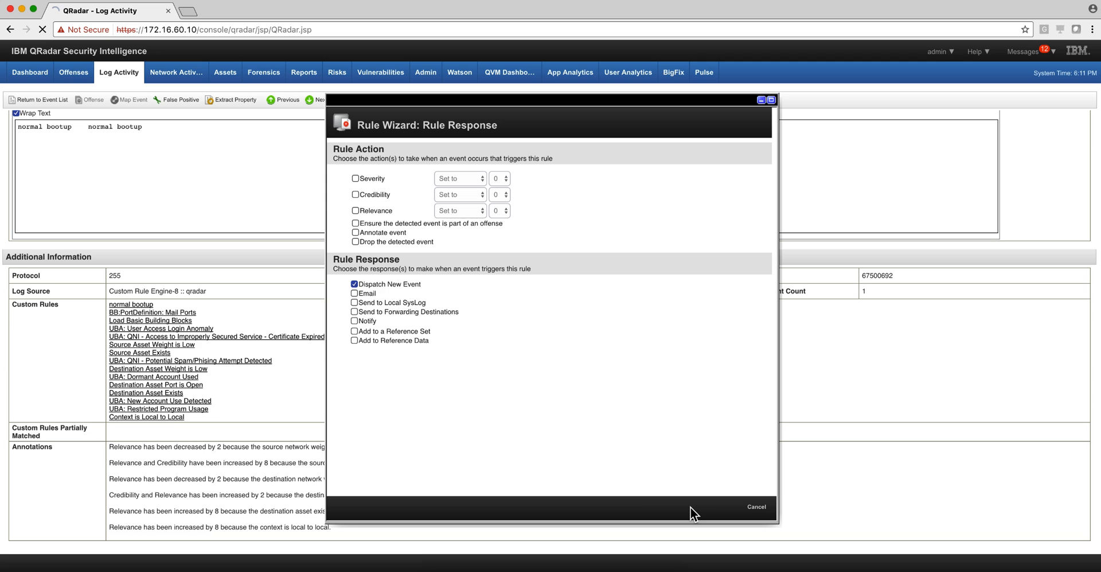
click(354, 284)
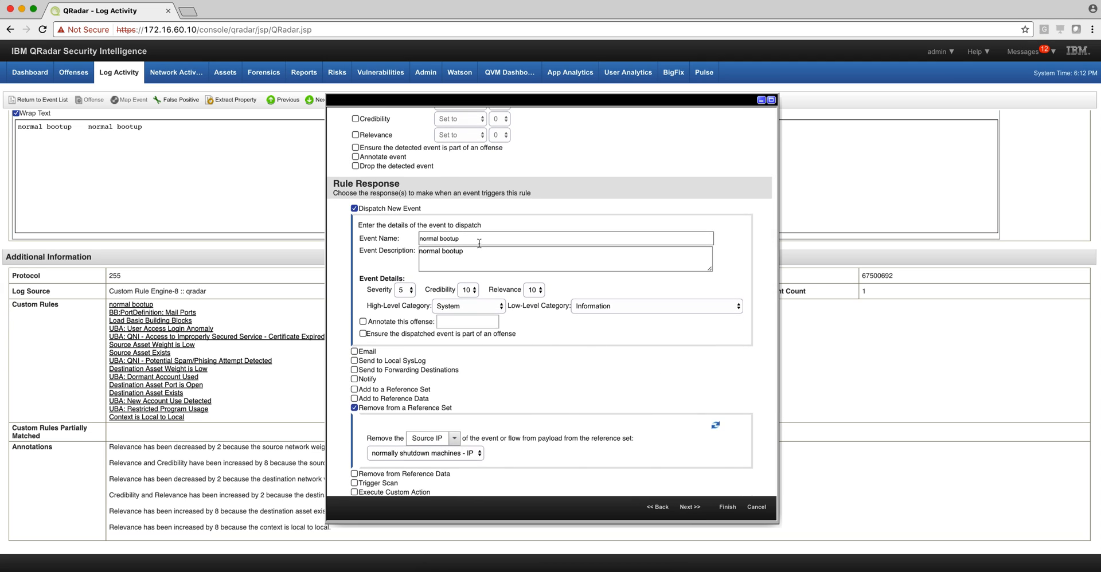
scroll(down, 3)
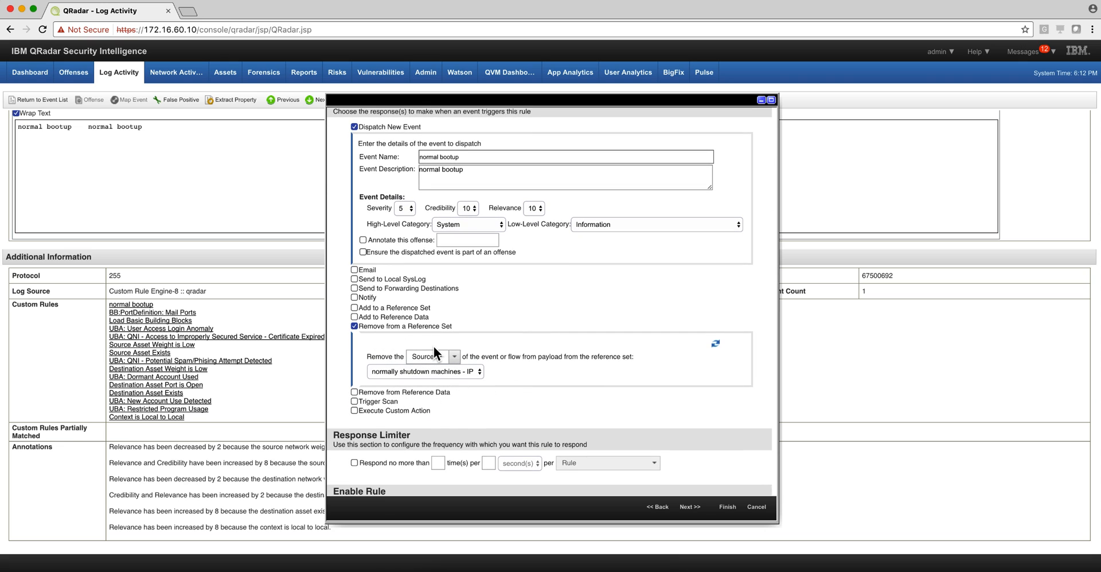
click(755, 507)
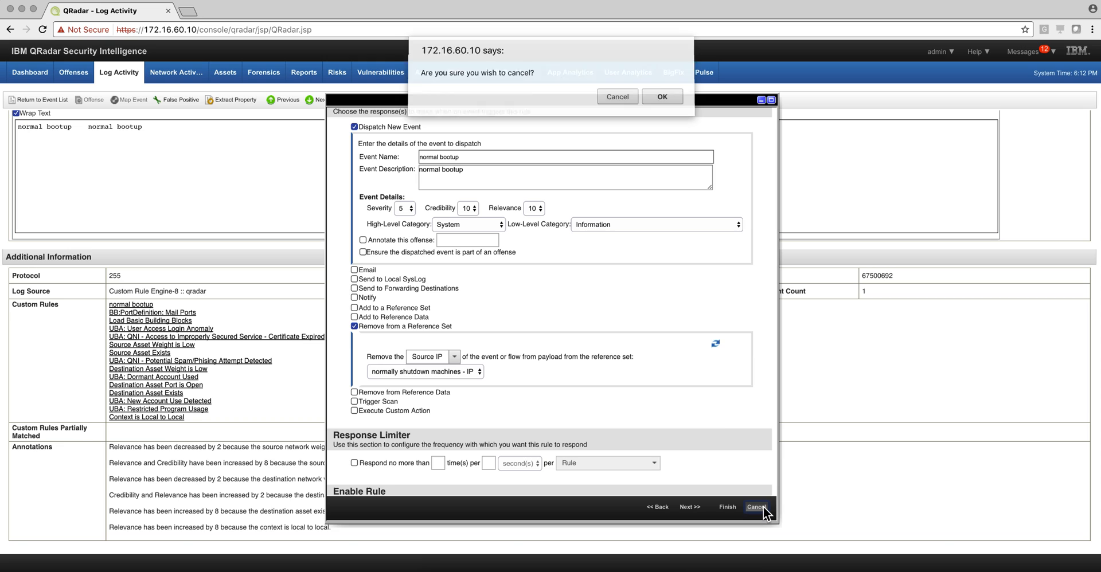
click(660, 96)
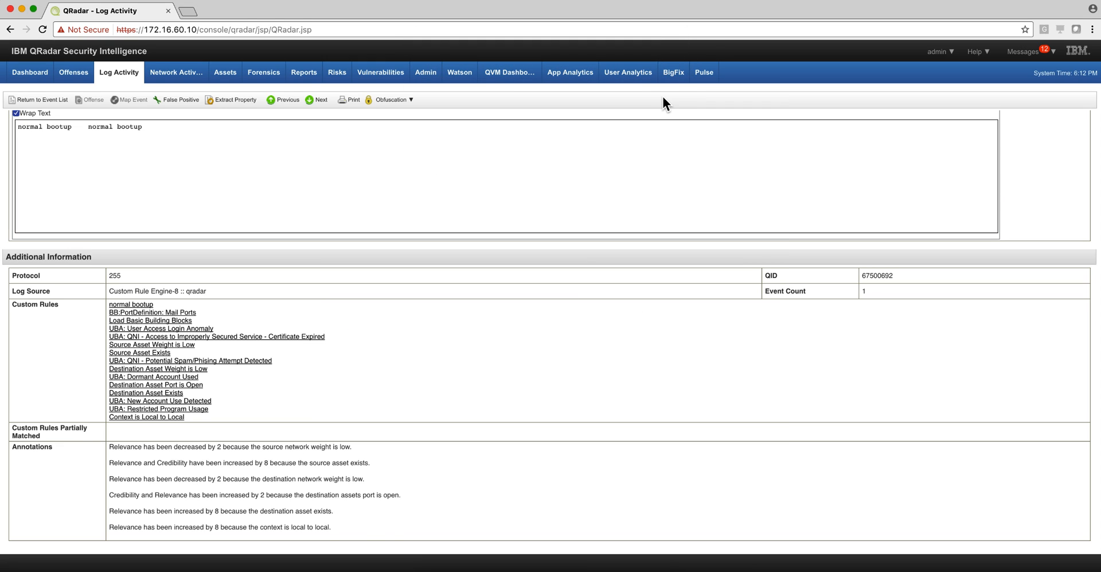
click(425, 72)
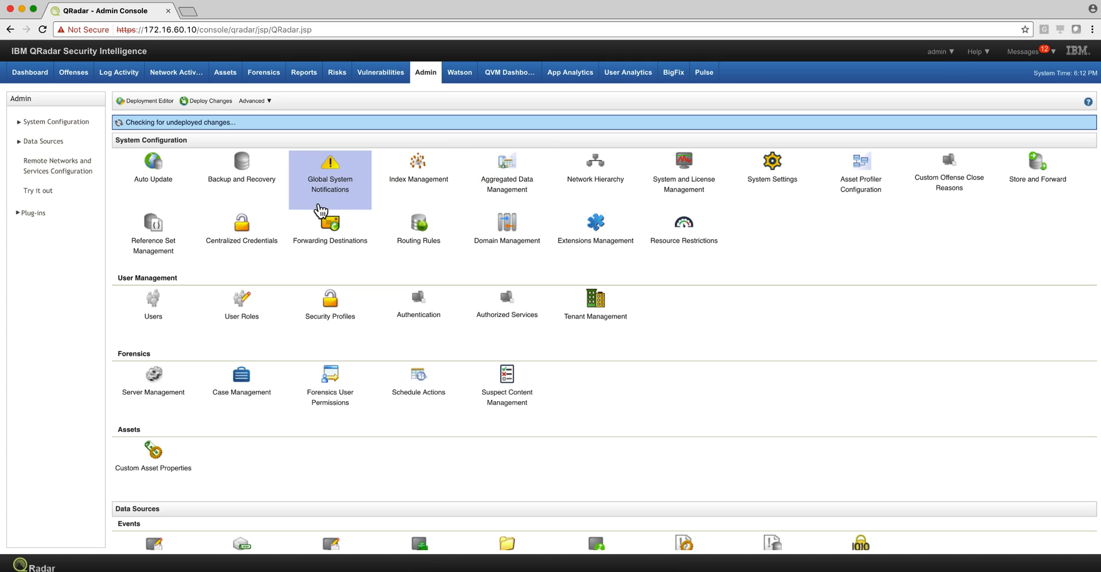
mouse_move(153, 235)
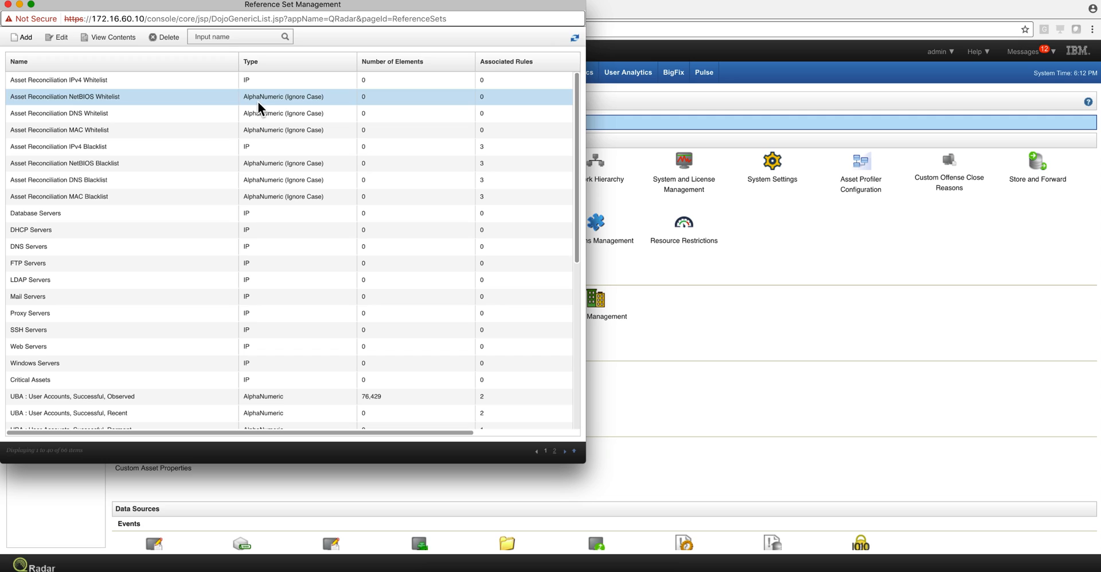
Filter the reference sets by the name 'norm' to find the shutdown machines set
click(240, 37)
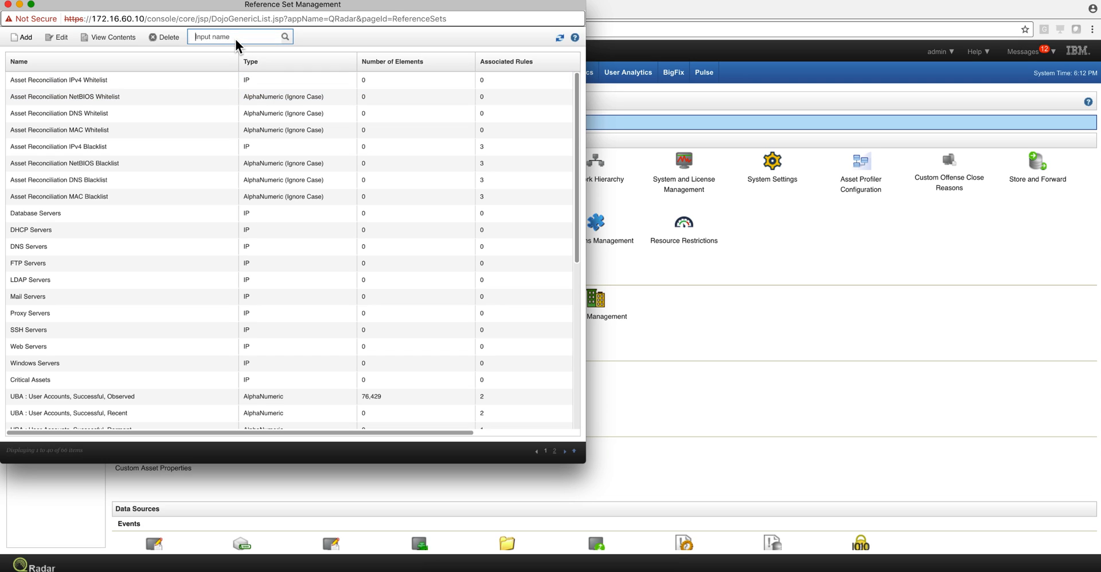
text(norm)
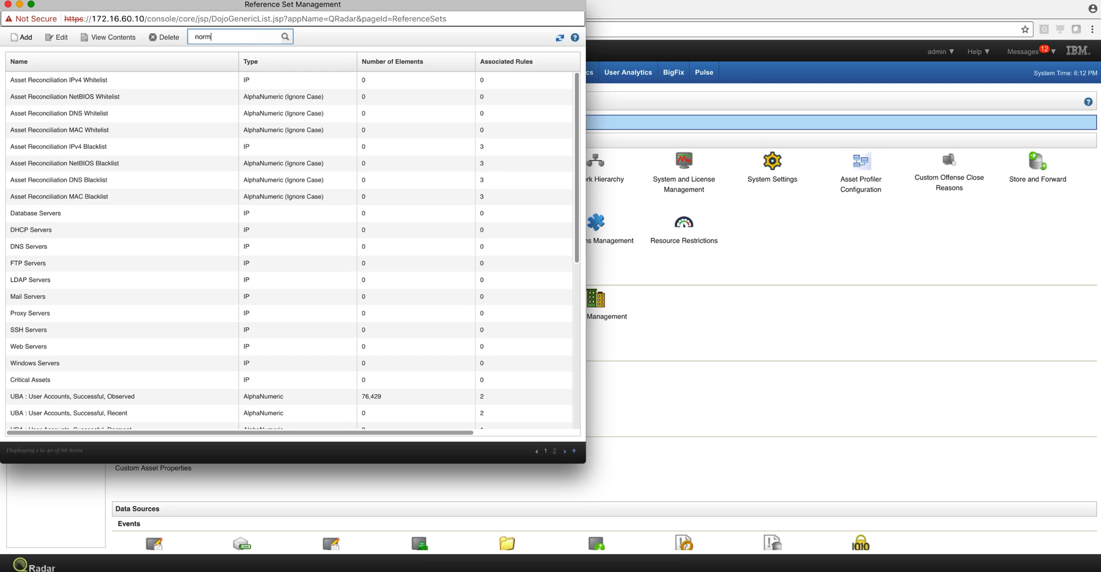
click(284, 37)
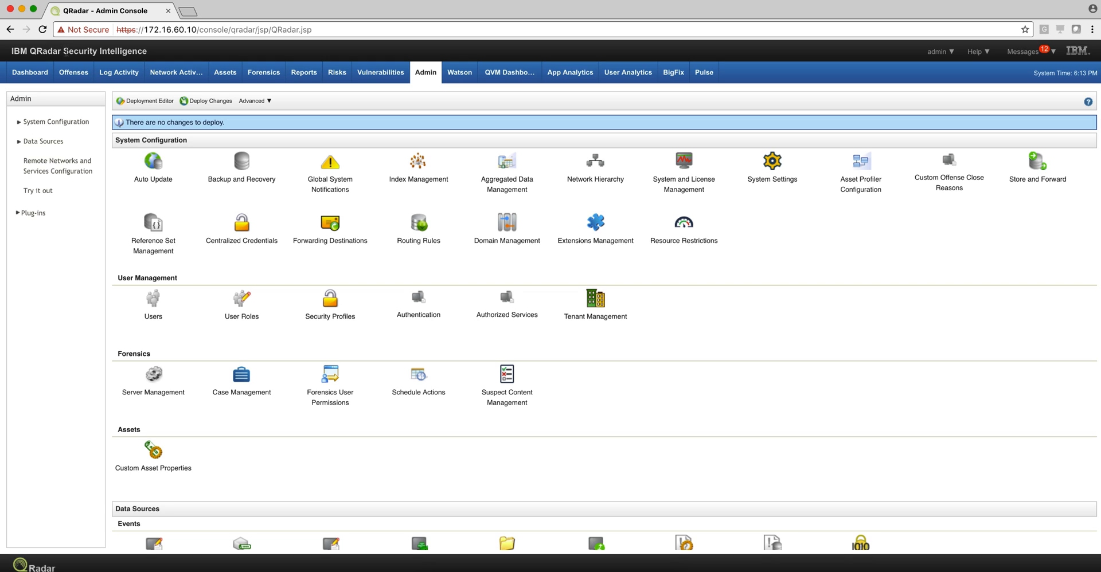
mouse_move(125, 44)
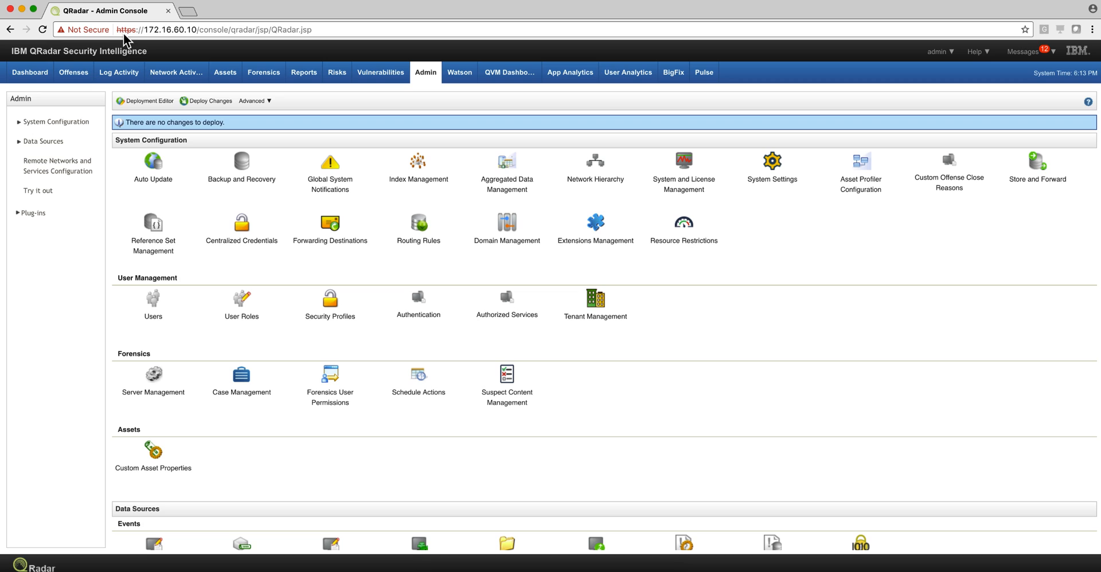